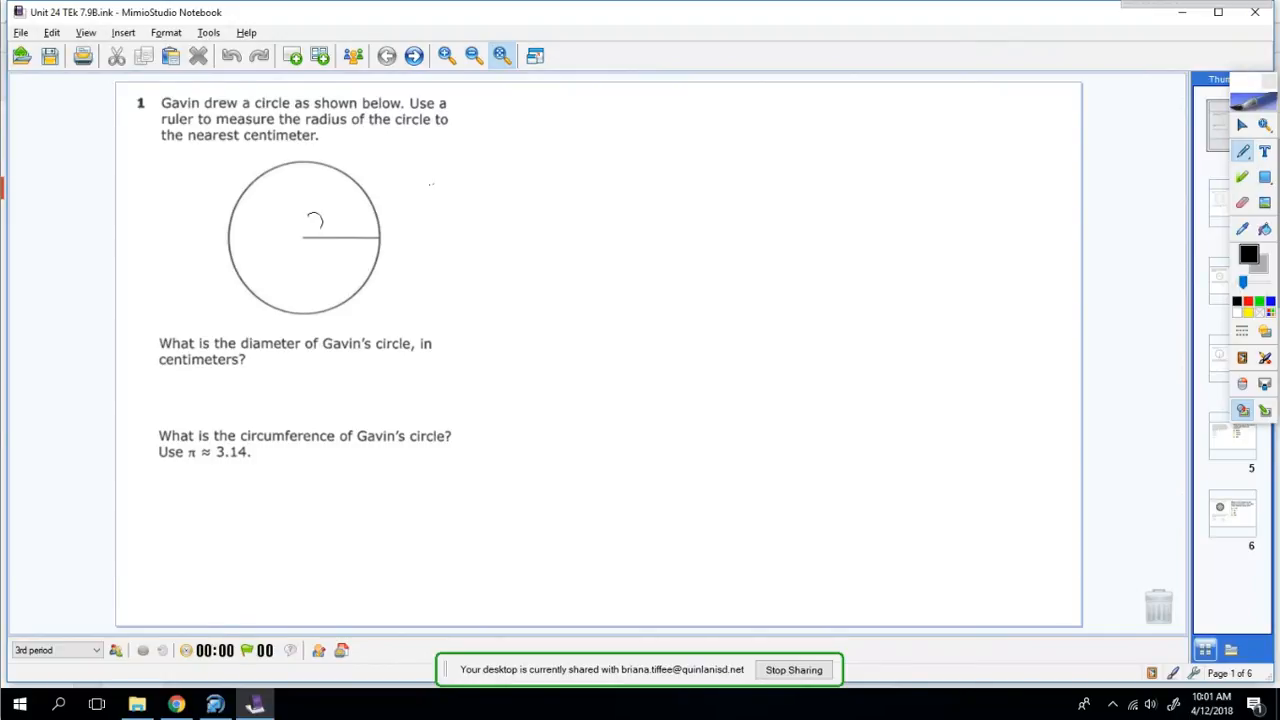
Label the radius 2cm and write r = 2 and d = 4 to the right, underlining 'diameter'.
{"action": "type", "text": "2cm"}
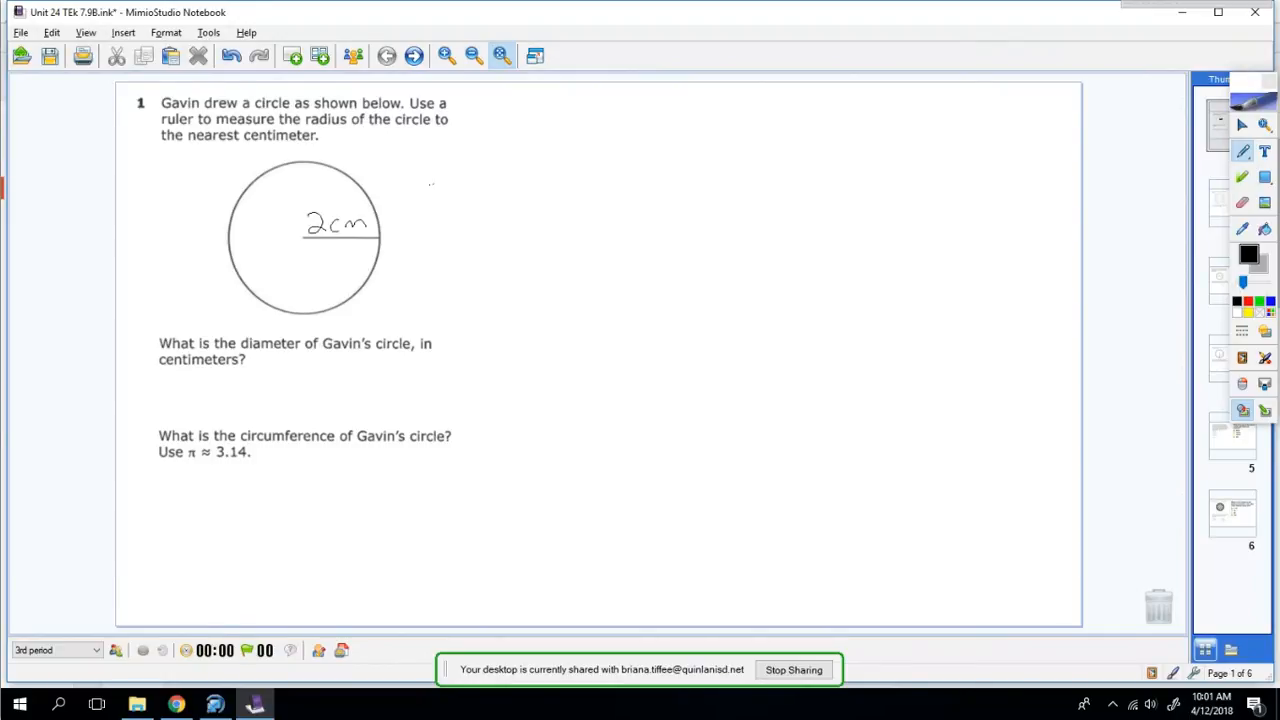
{"action": "left_click_drag", "start_coordinate": [410, 200], "coordinate": [436, 180]}
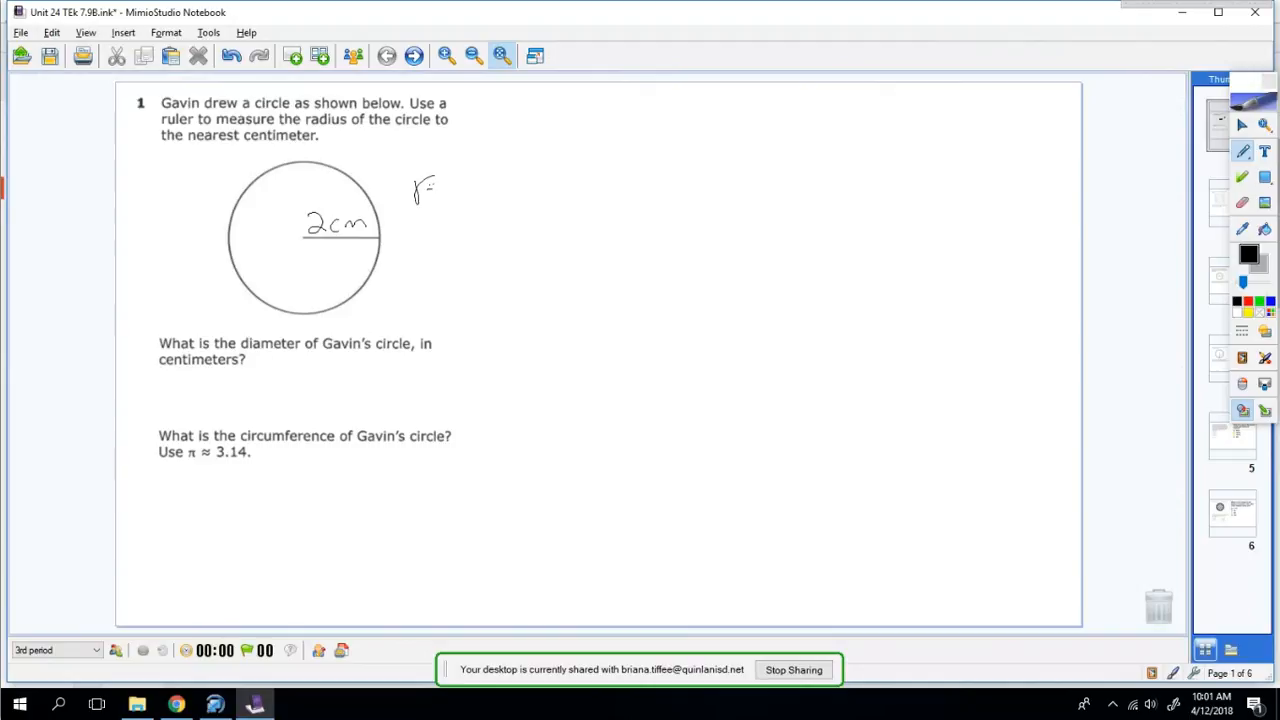
{"action": "left_click_drag", "start_coordinate": [430, 190], "coordinate": [490, 184]}
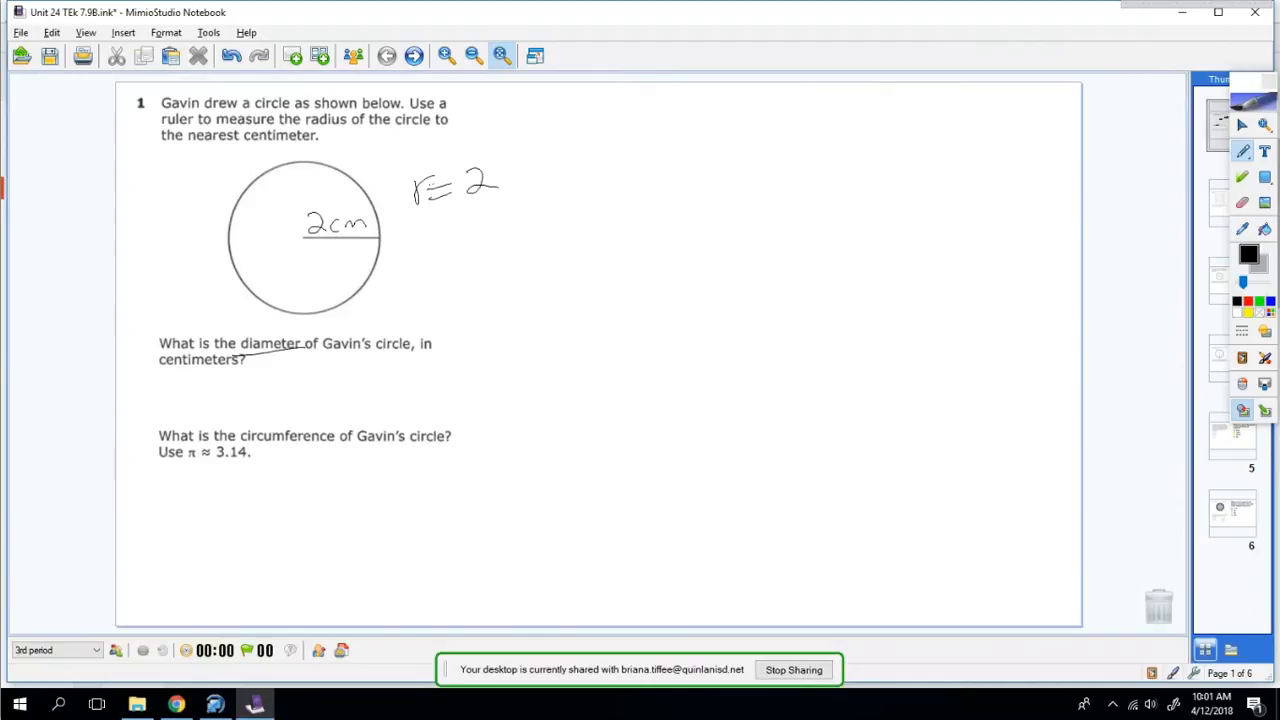
{"action": "left_click_drag", "start_coordinate": [424, 244], "coordinate": [490, 244]}
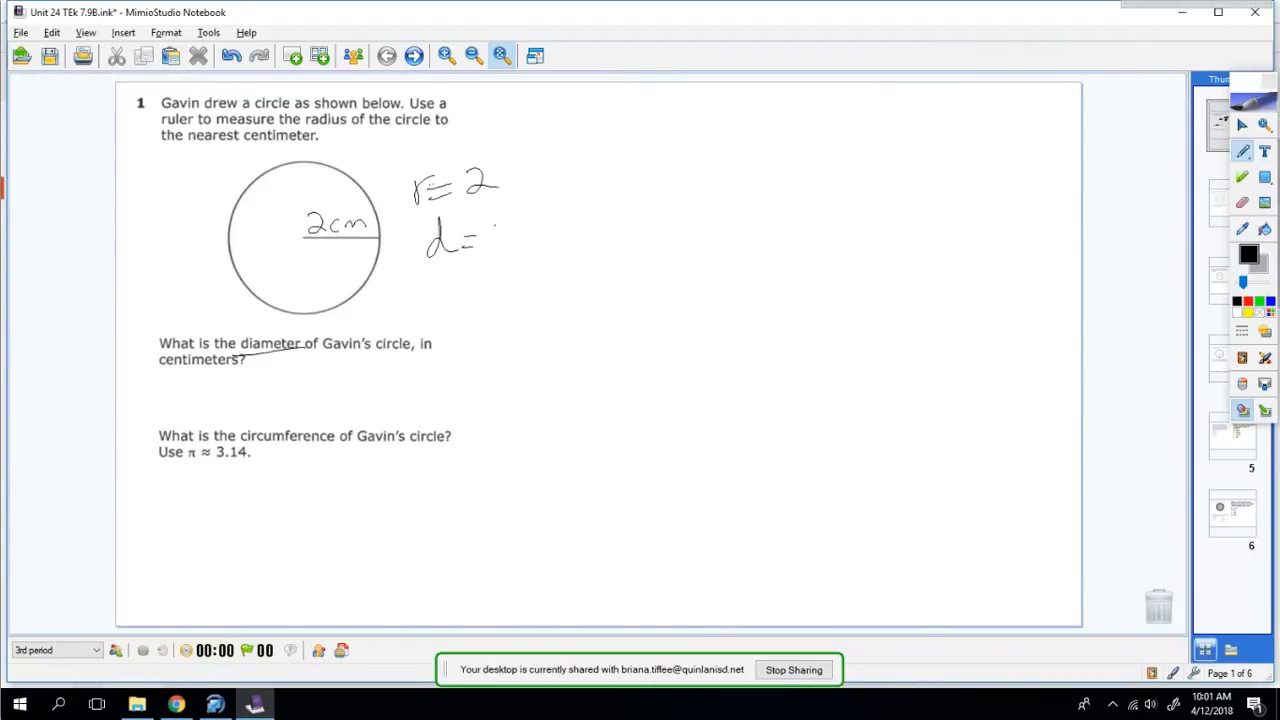
{"action": "left_click_drag", "start_coordinate": [490, 230], "coordinate": [510, 244]}
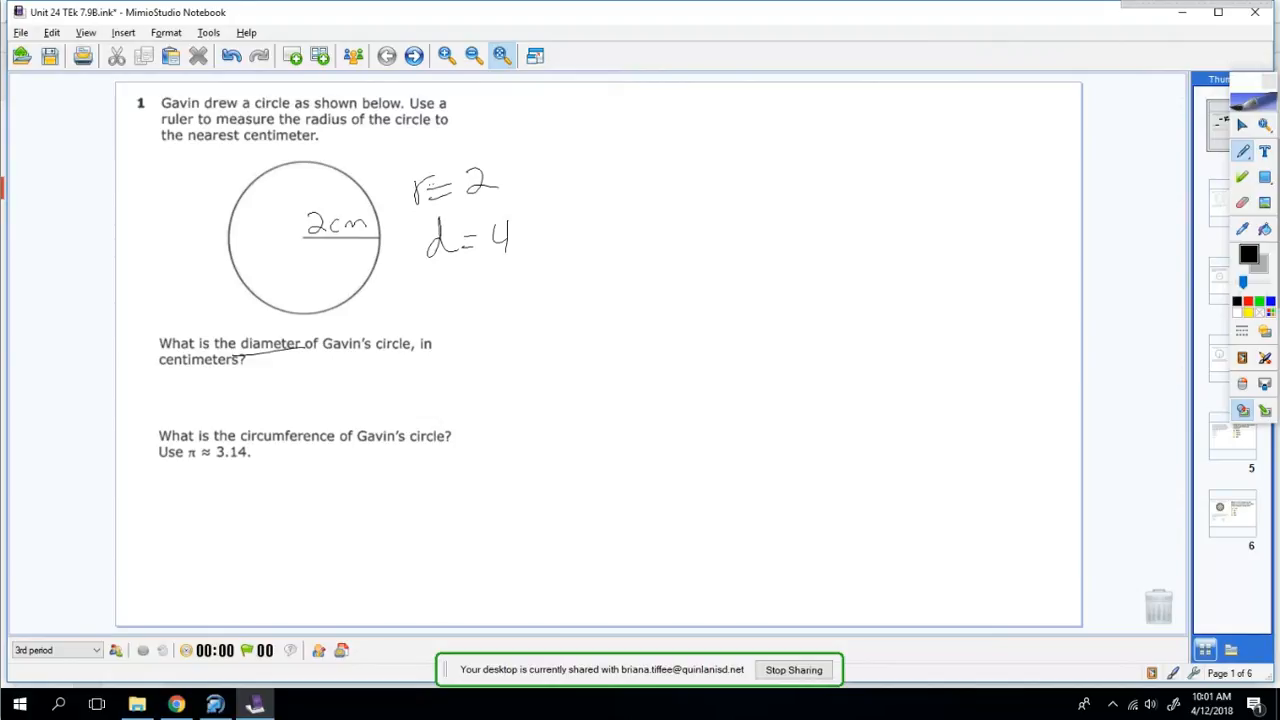
Write C = 2πr or C = πd under the circumference question, boxing C = πd.
{"action": "left_click_drag", "start_coordinate": [176, 504], "coordinate": [230, 516]}
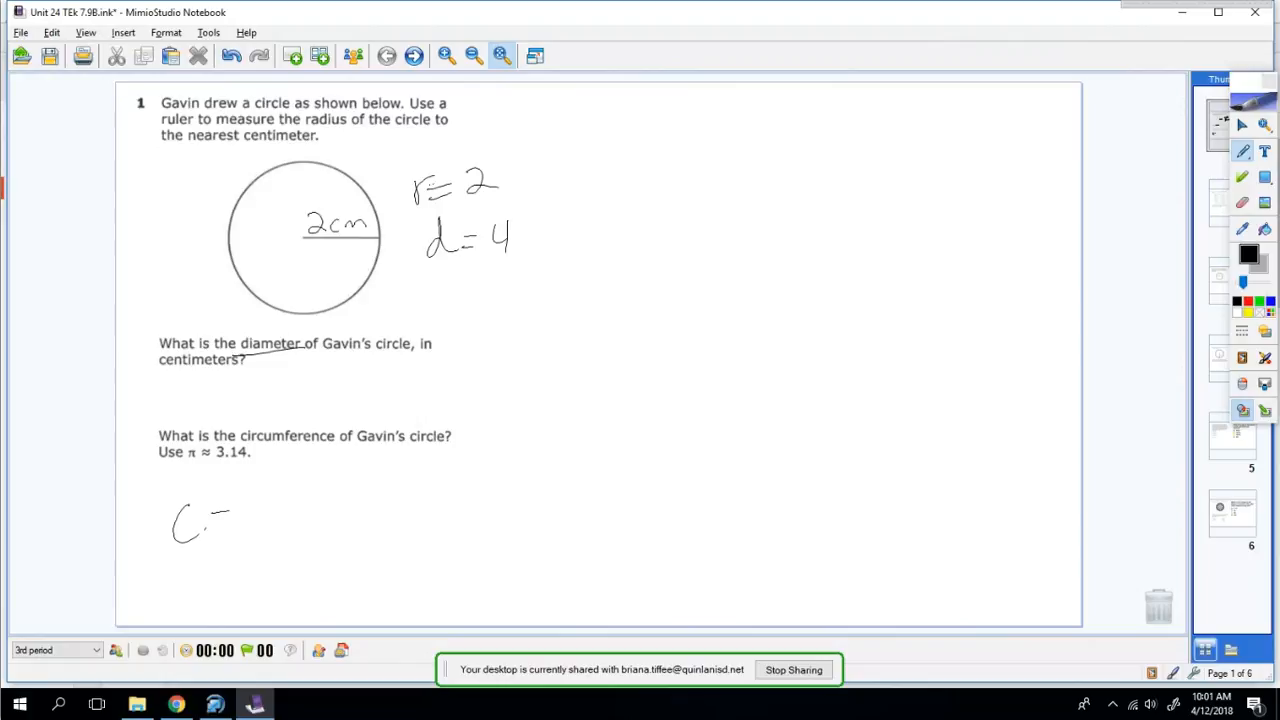
{"action": "left_click_drag", "start_coordinate": [210, 520], "coordinate": [310, 510]}
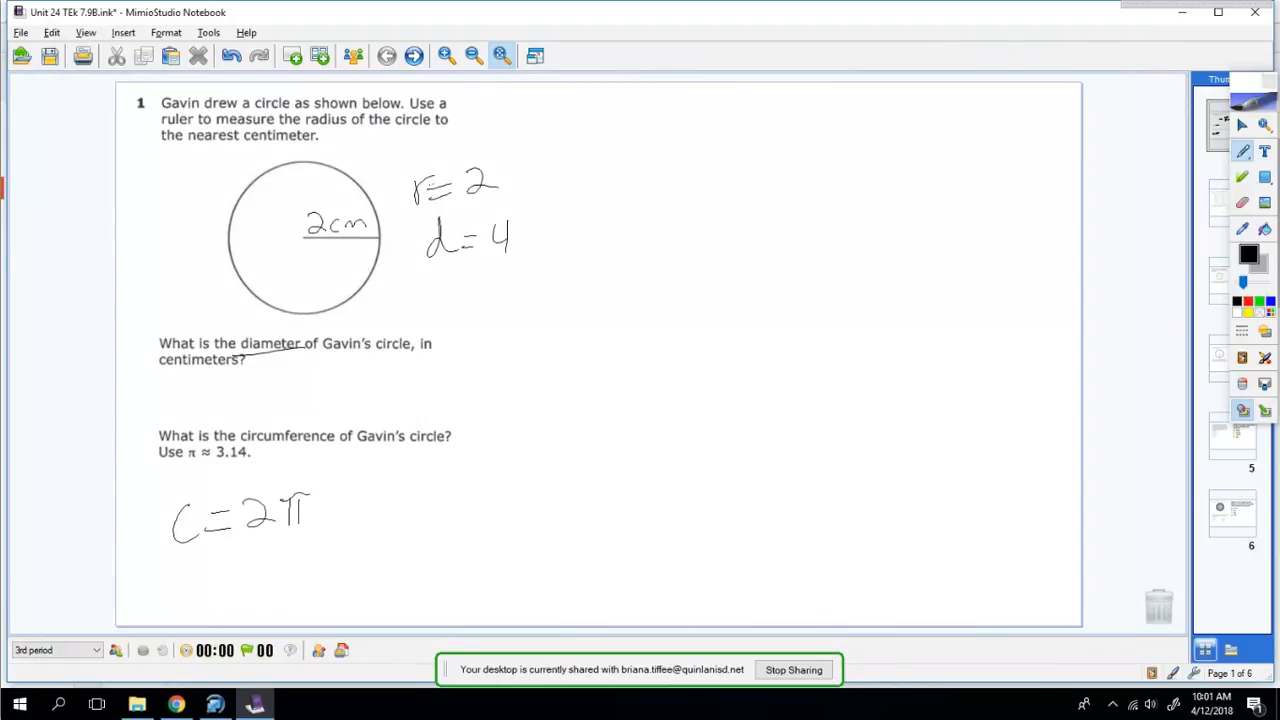
{"action": "left_click_drag", "start_coordinate": [330, 510], "coordinate": [444, 510]}
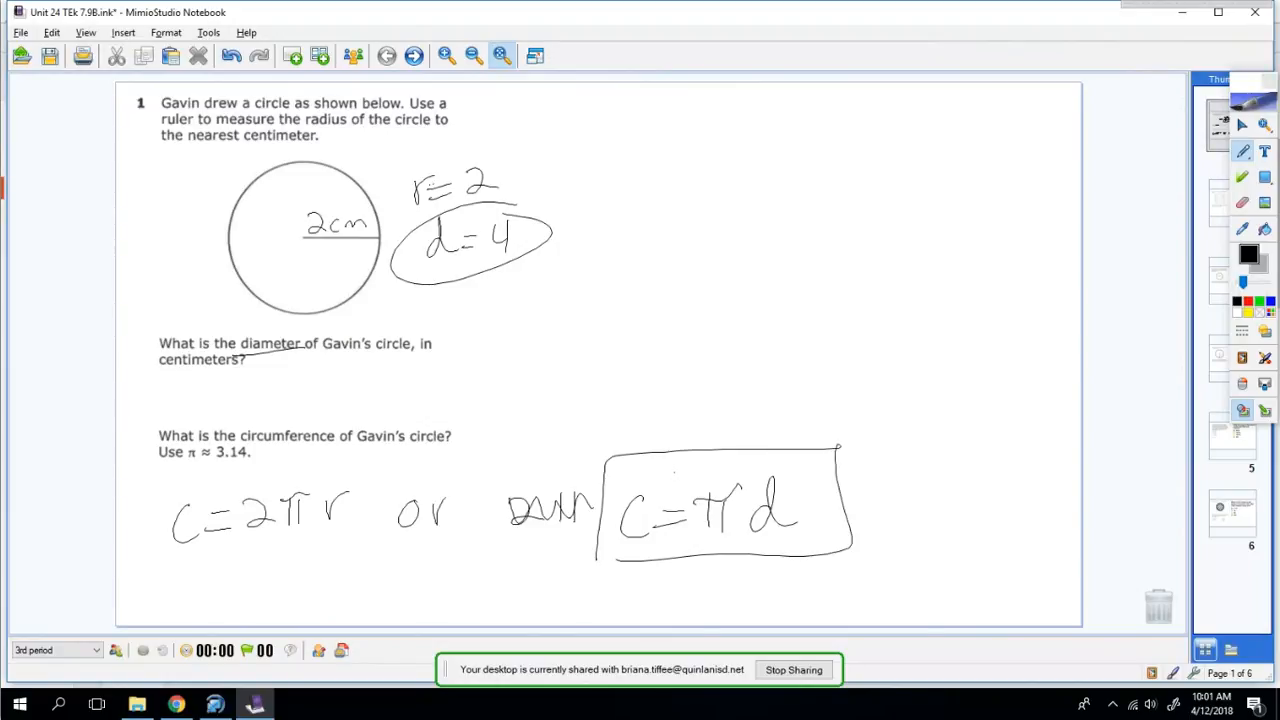
Work Gavin's circumference at top right: C = πd, C = 3.14(4), C = 12….
{"action": "left_click_drag", "start_coordinate": [670, 104], "coordinate": [644, 150]}
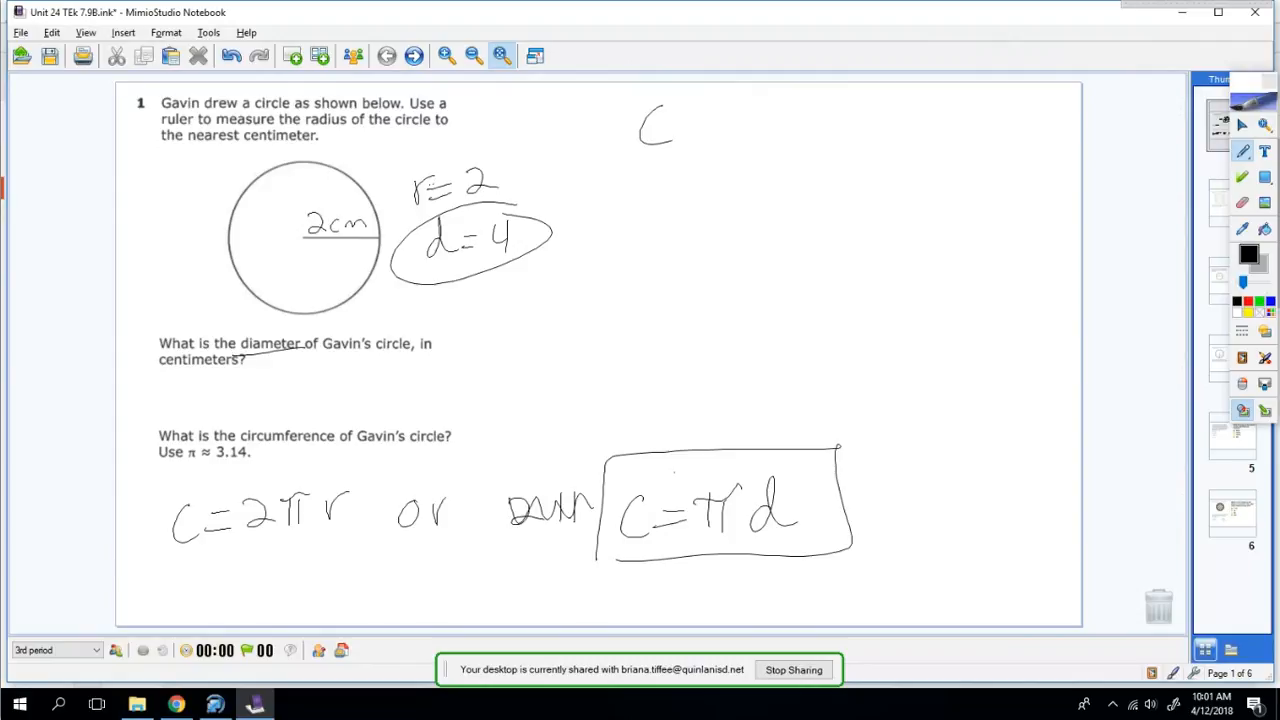
{"action": "left_click_drag", "start_coordinate": [680, 130], "coordinate": [780, 124]}
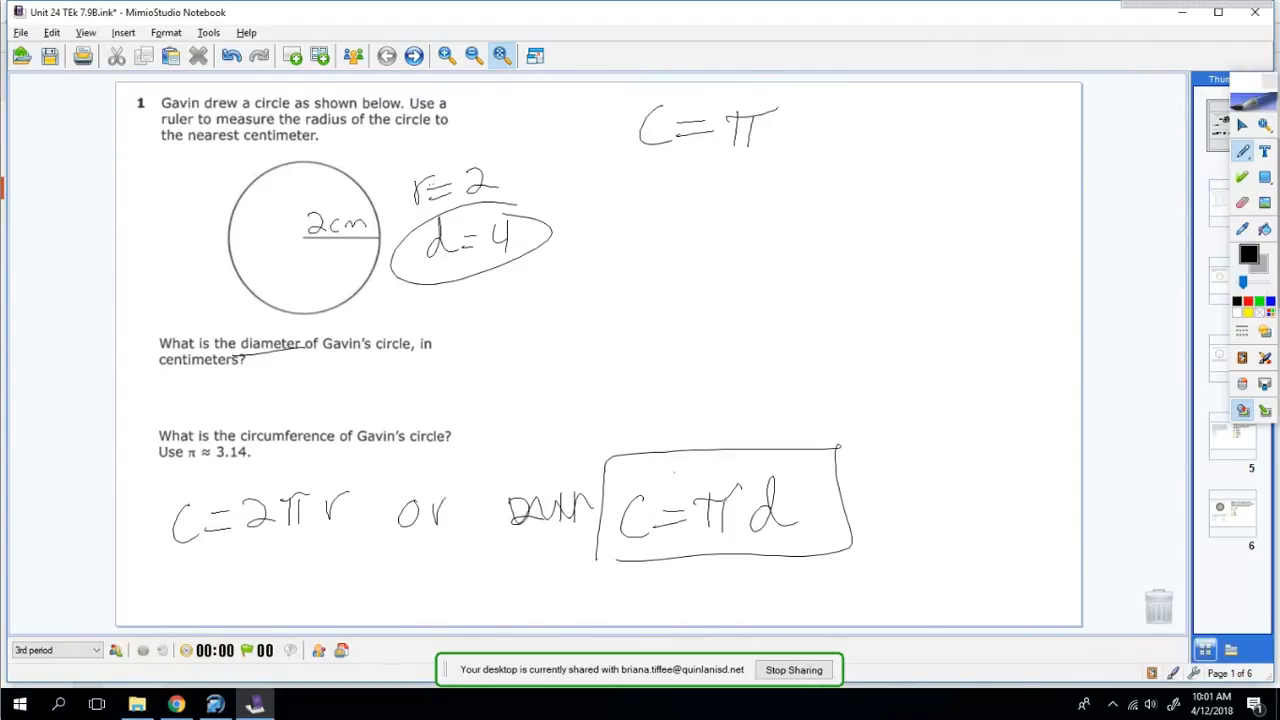
{"action": "left_click_drag", "start_coordinate": [780, 124], "coordinate": [820, 136]}
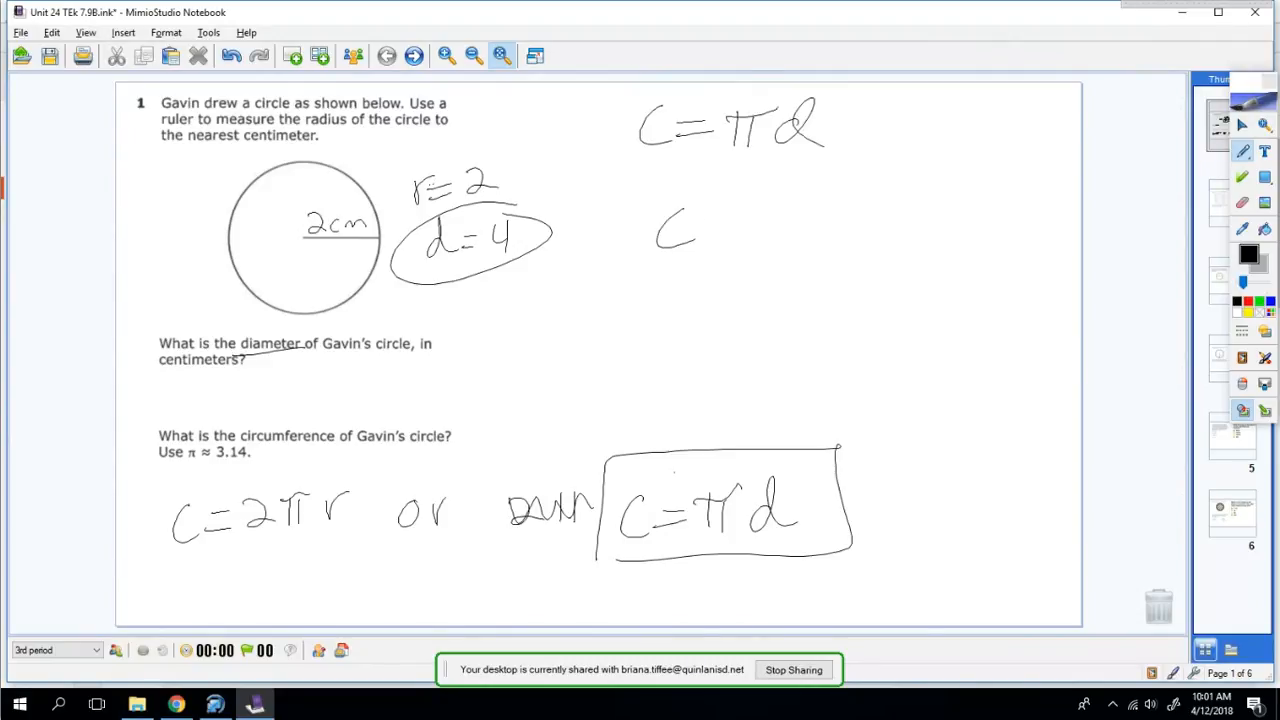
{"action": "left_click_drag", "start_coordinate": [700, 224], "coordinate": [800, 228]}
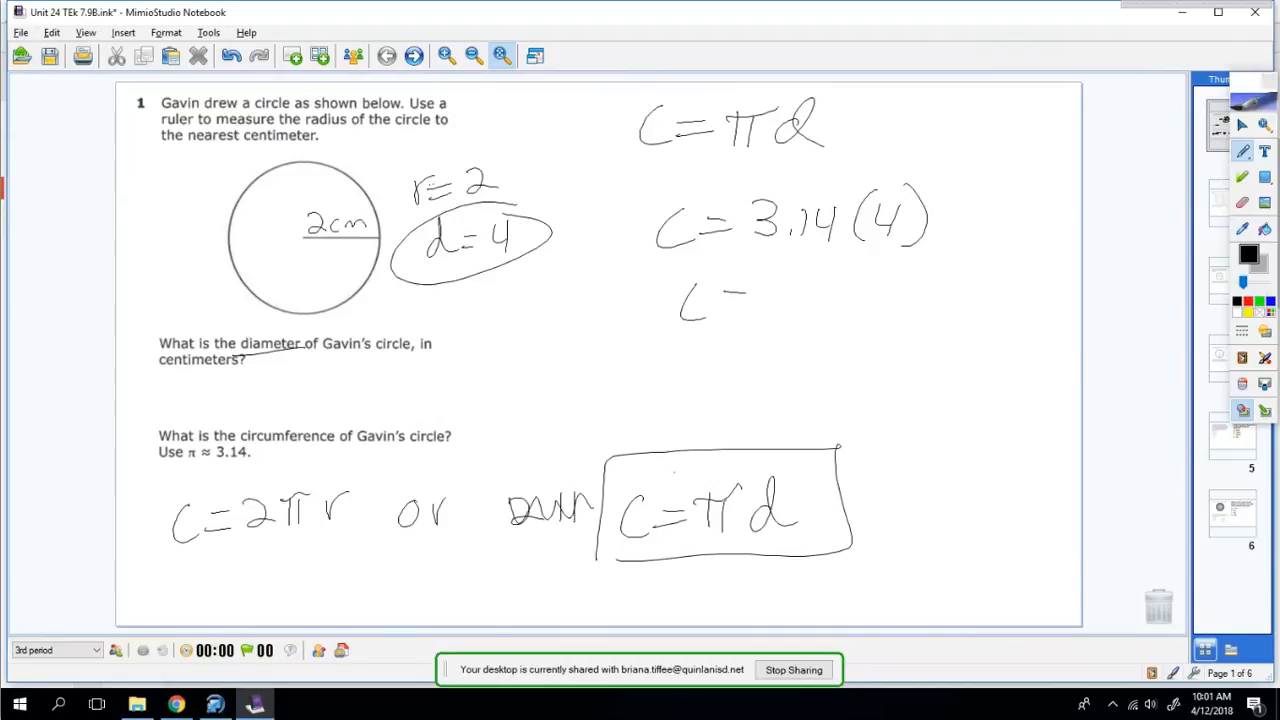
{"action": "left_click_drag", "start_coordinate": [720, 308], "coordinate": [744, 308]}
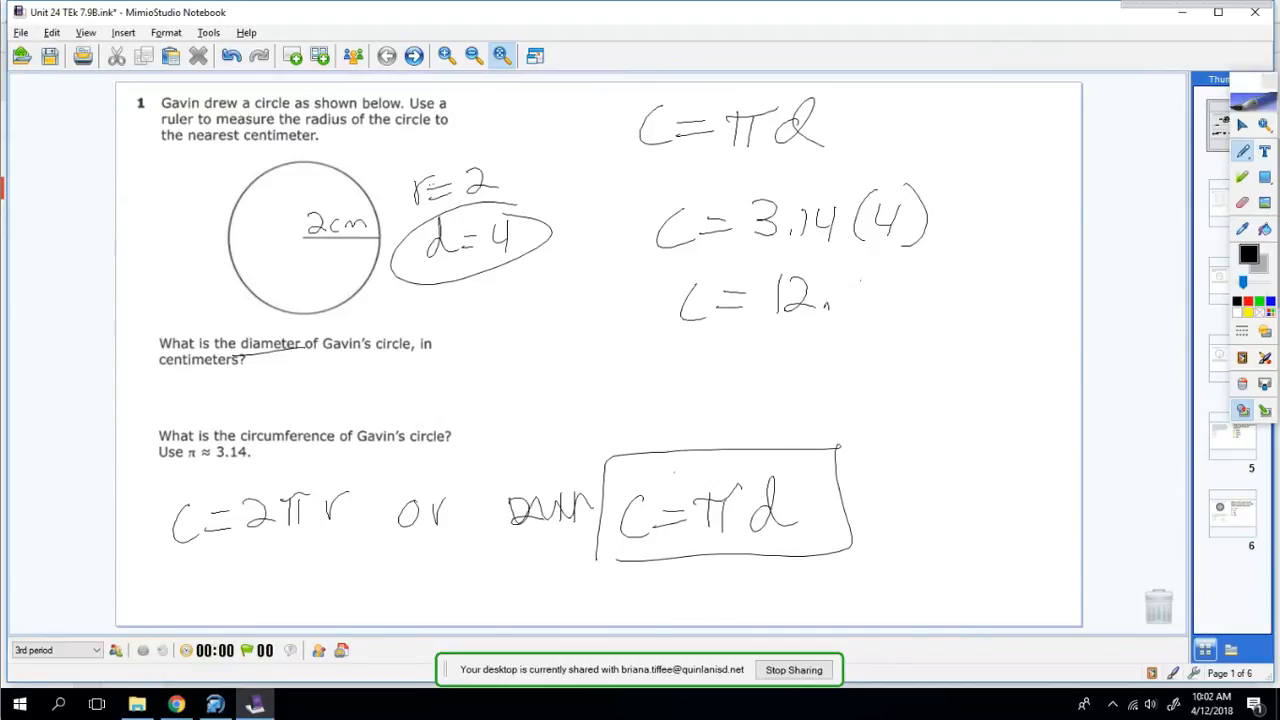
{"action": "left_click_drag", "start_coordinate": [840, 300], "coordinate": [900, 300]}
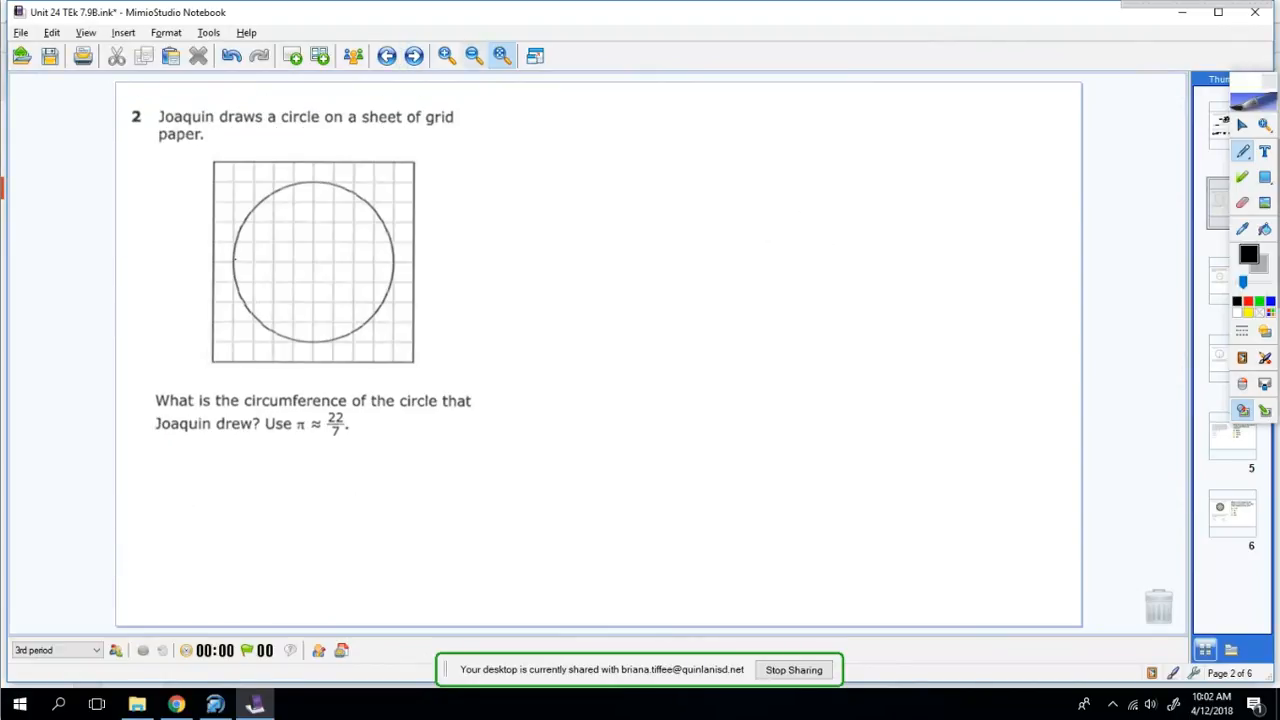
Zoom in so question 2 and its grid circle fill the window.
{"action": "left_click", "coordinate": [448, 56]}
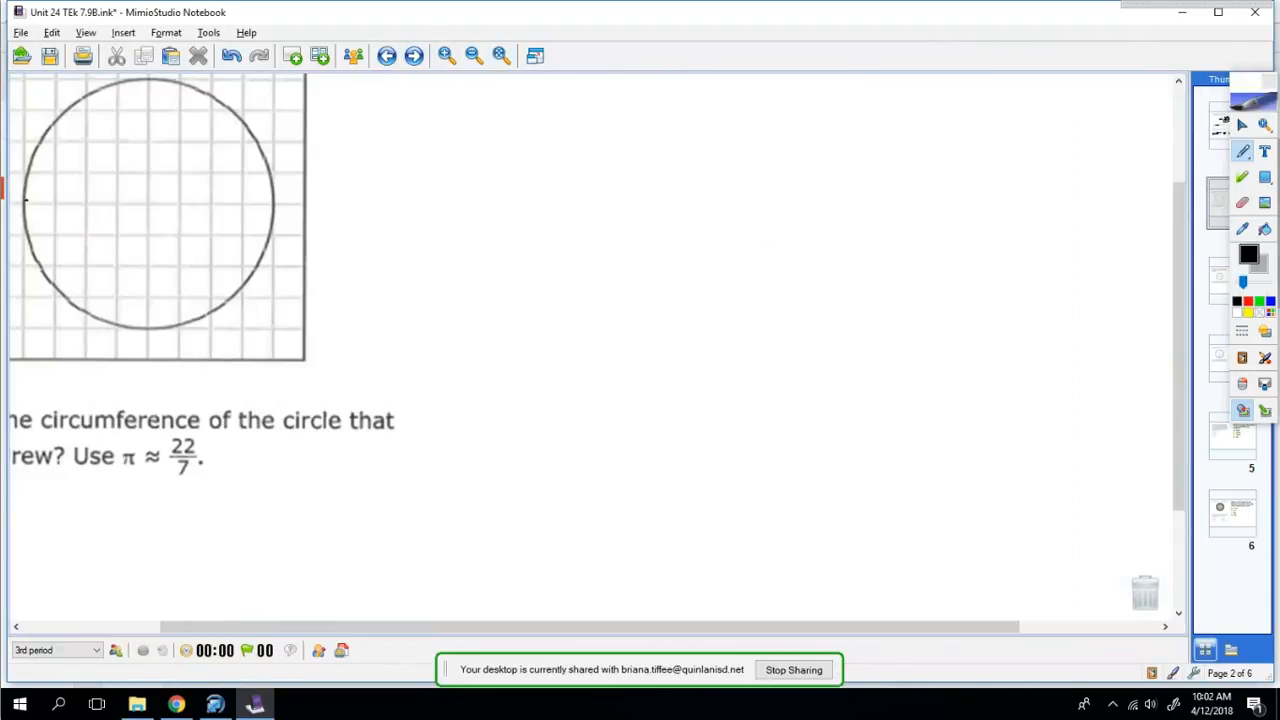
{"action": "scroll", "scroll_direction": "right", "scroll_amount": 3}
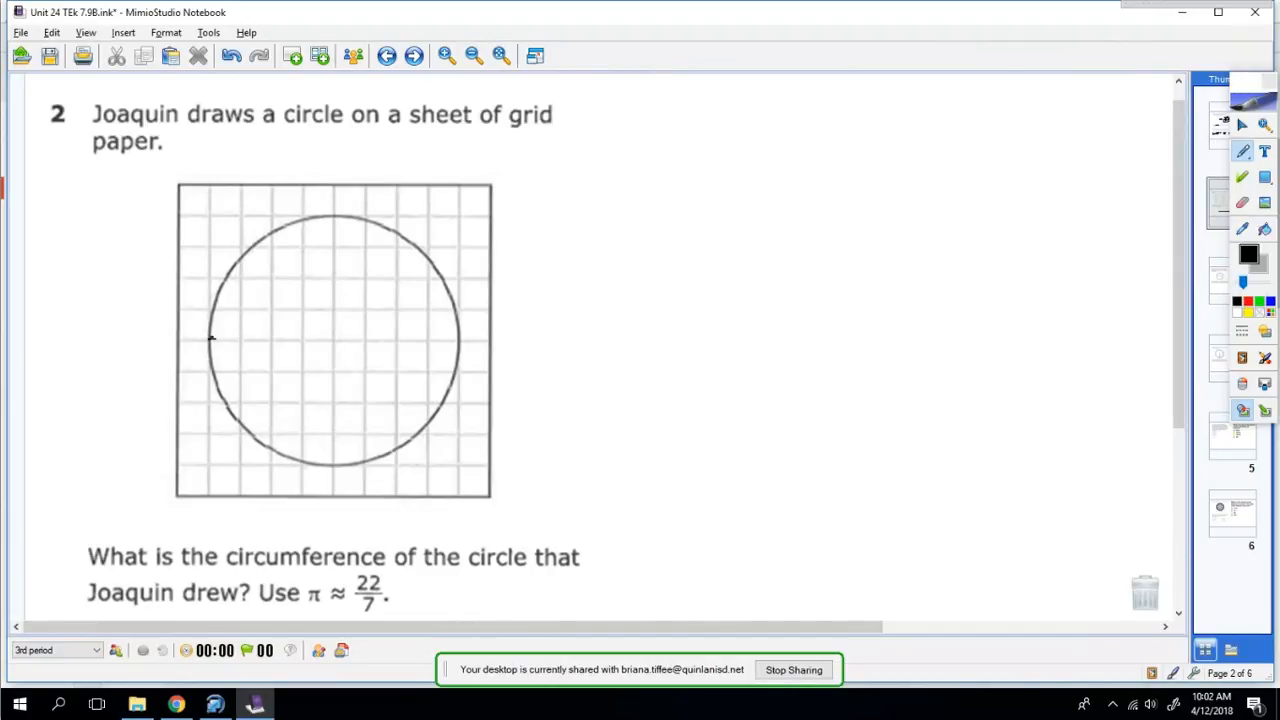
Draw the diameter 8 and work C = πd, C = 3.14(8), boxed C = 25.12.
{"action": "left_click_drag", "start_coordinate": [210, 338], "coordinate": [452, 338]}
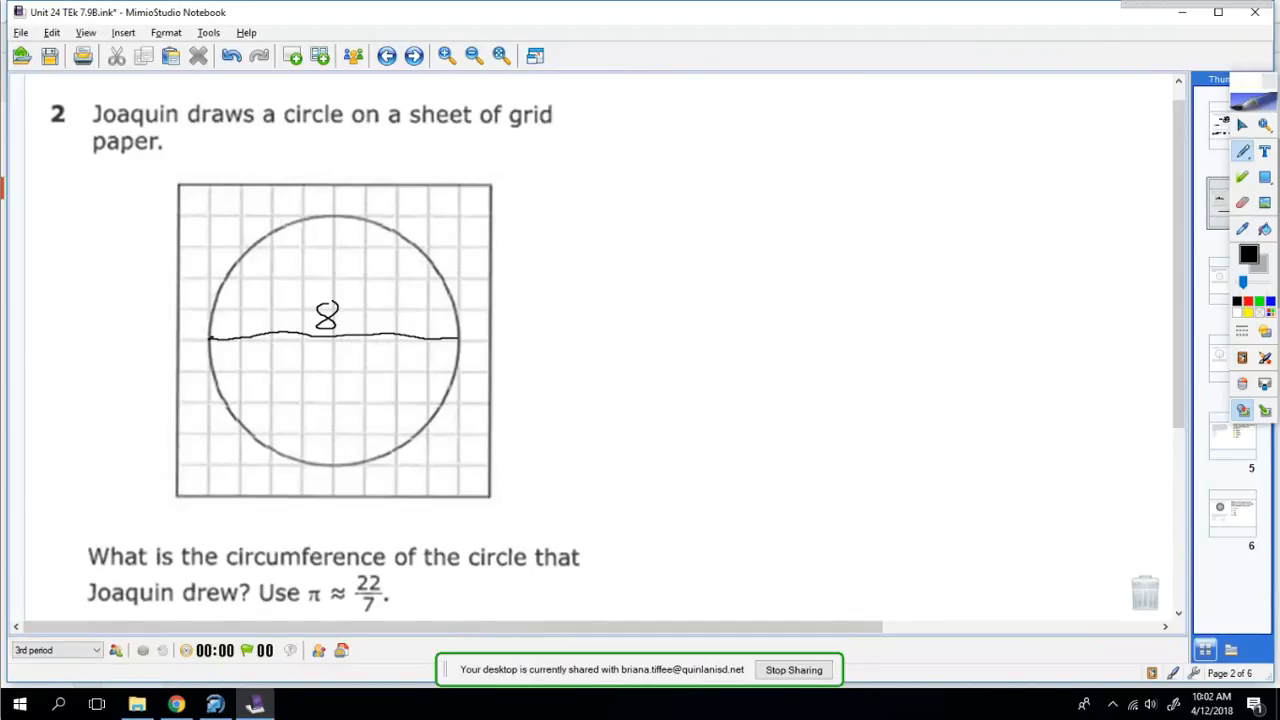
{"action": "left_click_drag", "start_coordinate": [620, 150], "coordinate": [736, 120]}
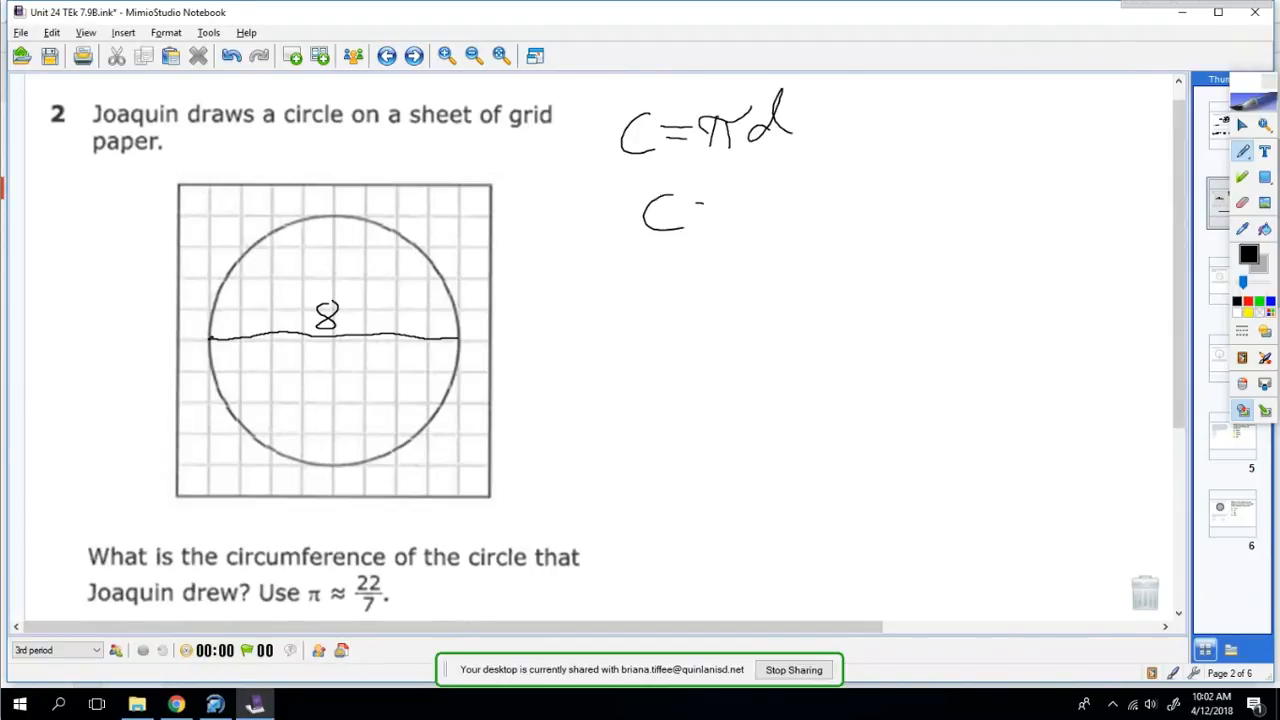
{"action": "left_click_drag", "start_coordinate": [700, 210], "coordinate": [820, 210]}
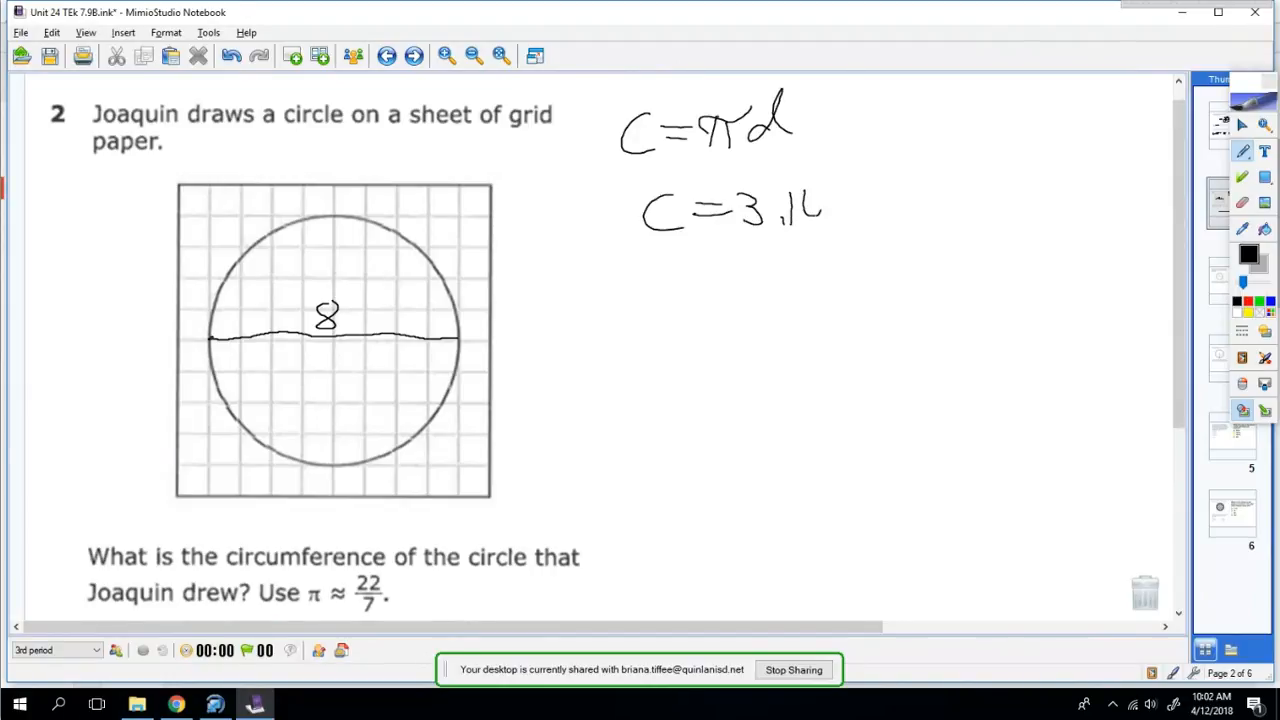
{"action": "left_click_drag", "start_coordinate": [850, 210], "coordinate": [900, 200]}
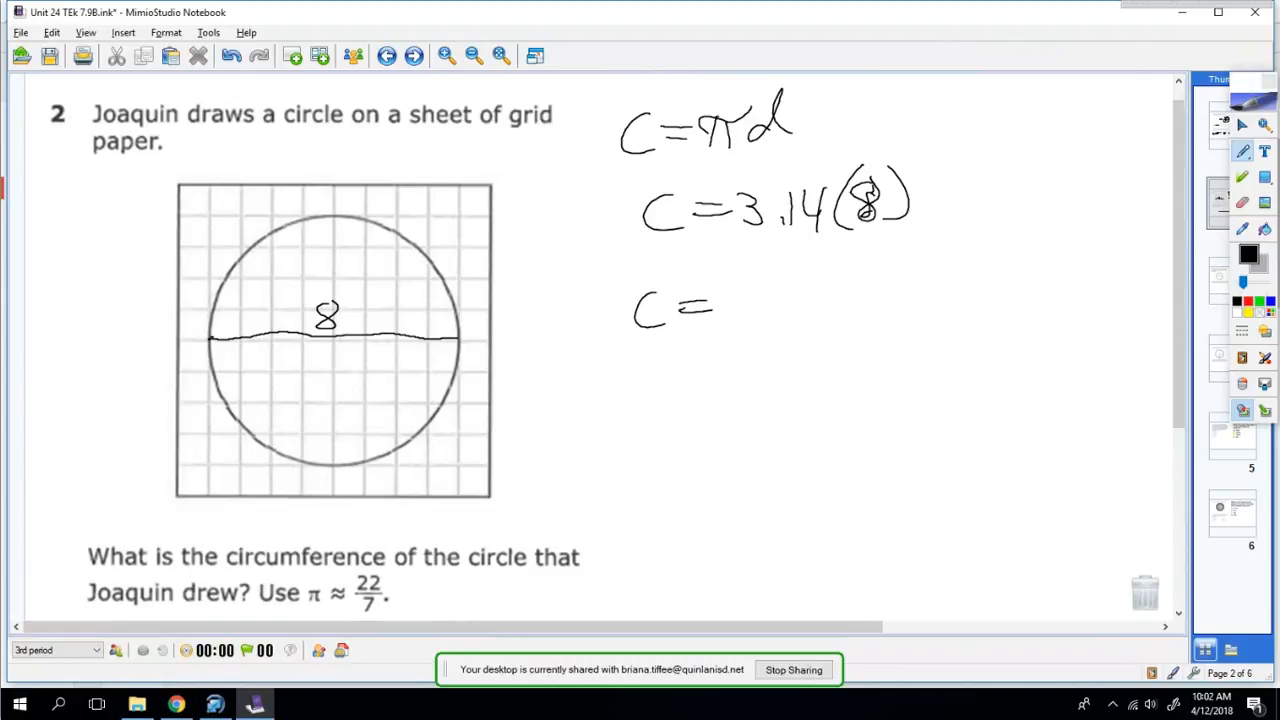
{"action": "left_click_drag", "start_coordinate": [740, 290], "coordinate": [760, 284]}
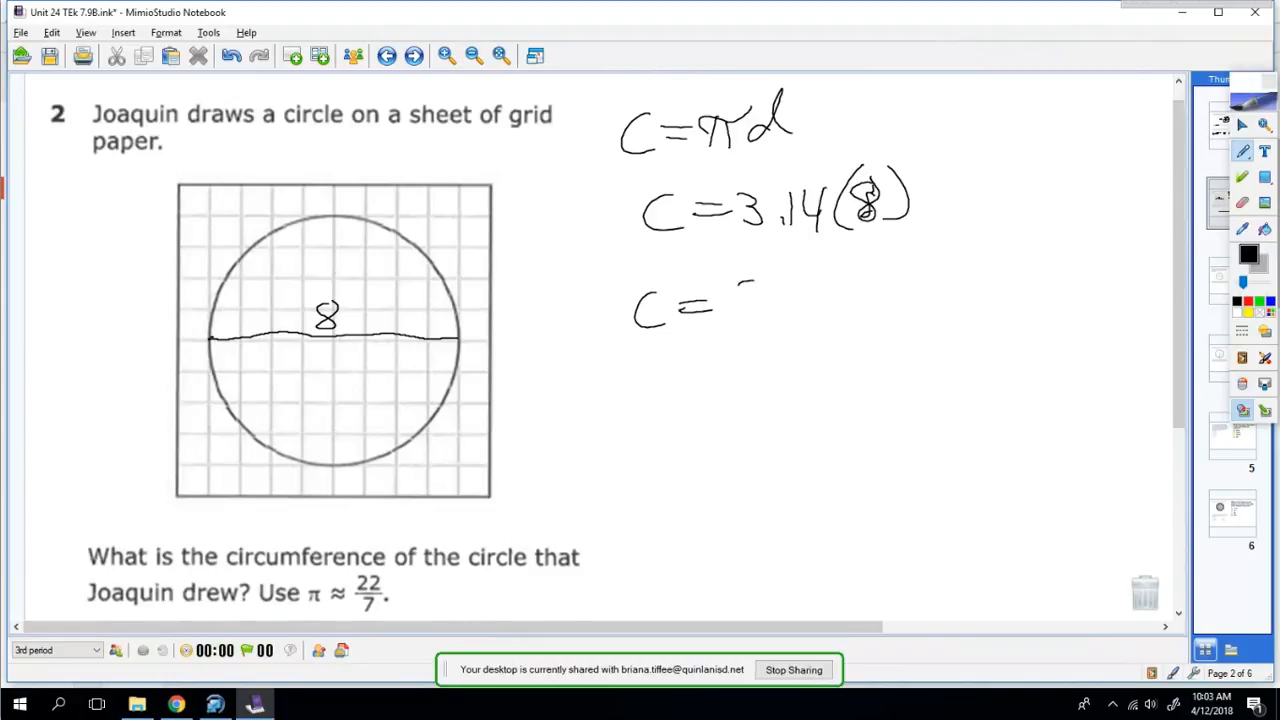
{"action": "left_click_drag", "start_coordinate": [740, 300], "coordinate": [920, 290]}
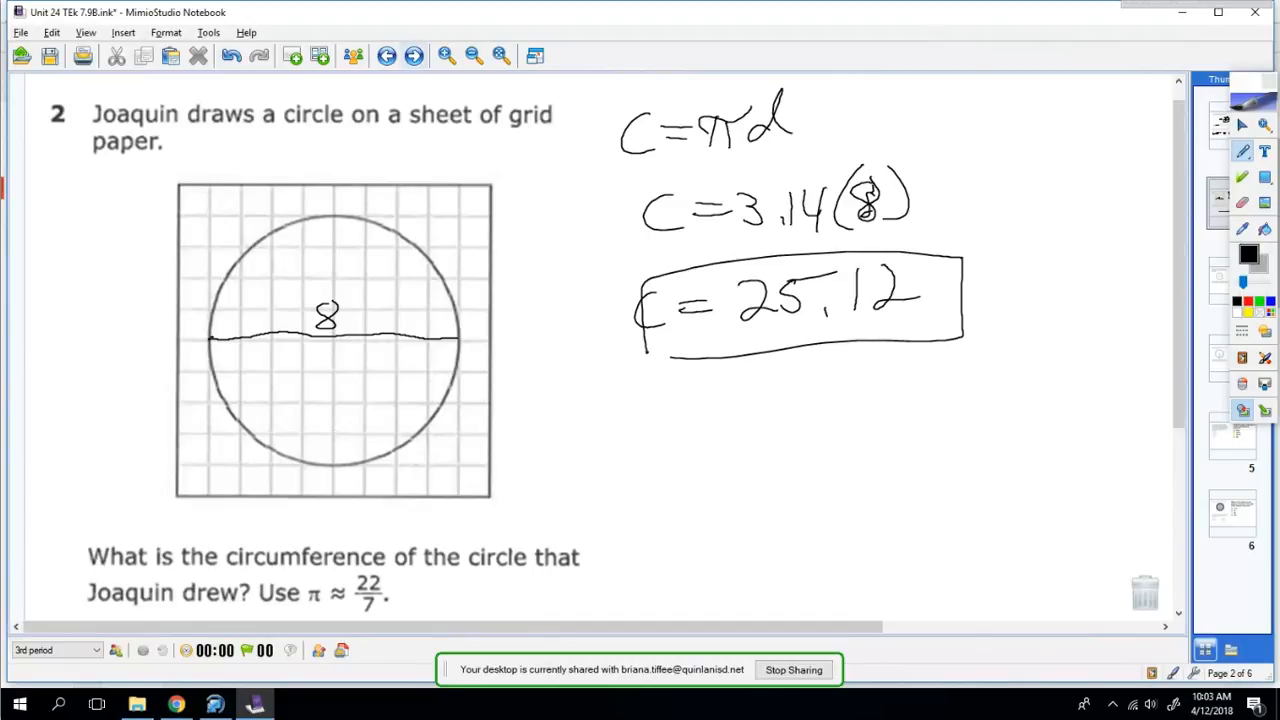
Note d = 18, r = 9 and set up the mirror area A = πr² = 3.14(9)² = 3.14(81).
{"action": "scroll", "scroll_direction": "down", "scroll_amount": 3}
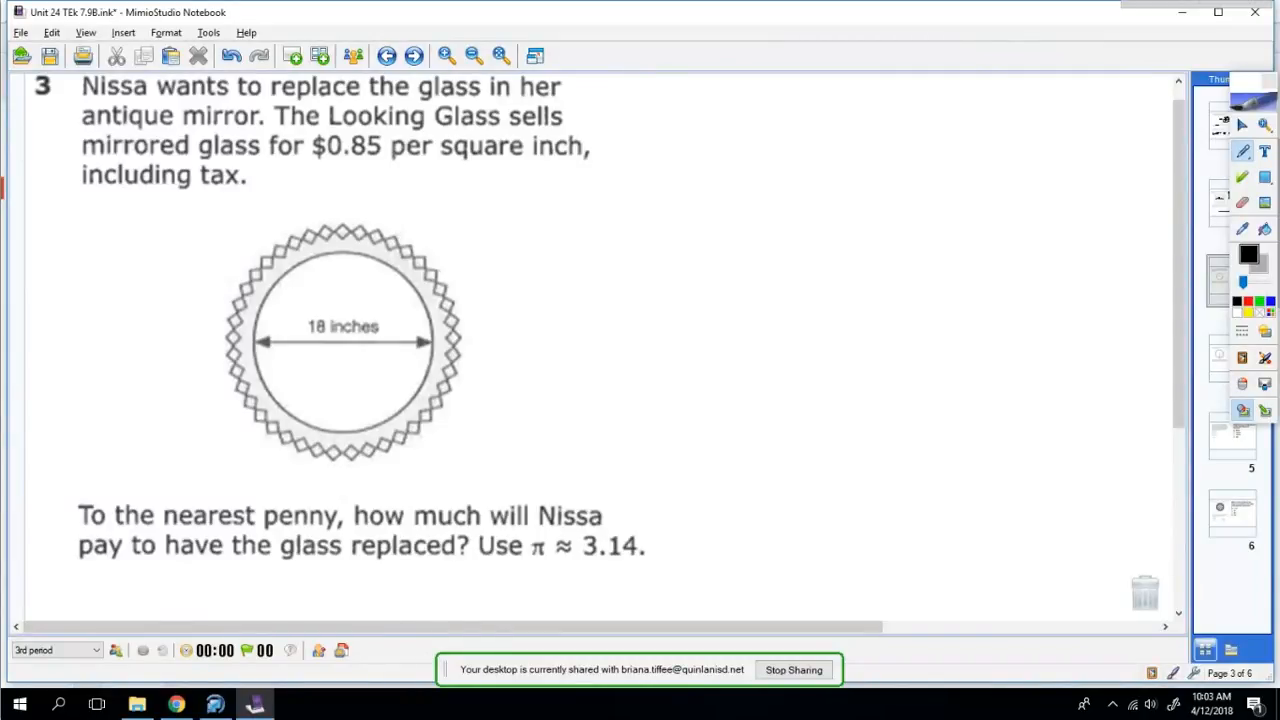
{"action": "left_click_drag", "start_coordinate": [680, 120], "coordinate": [780, 130]}
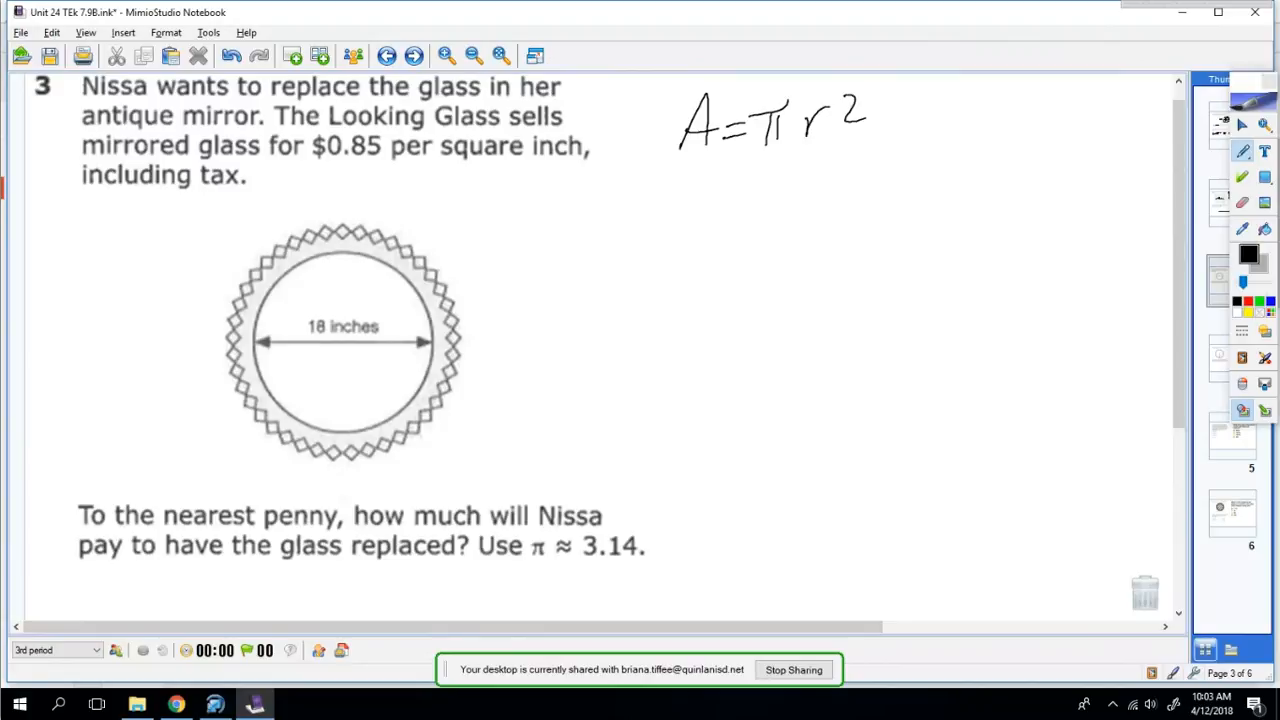
{"action": "left_click_drag", "start_coordinate": [680, 236], "coordinate": [820, 240]}
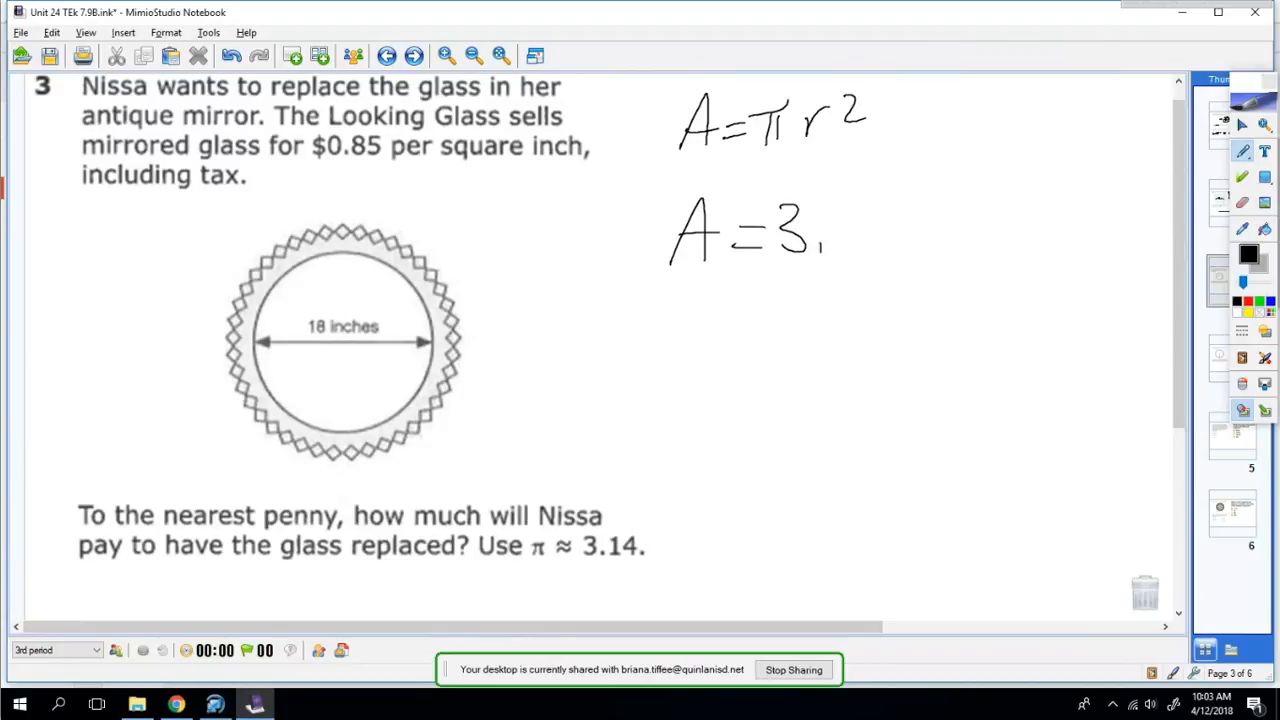
{"action": "left_click_drag", "start_coordinate": [830, 230], "coordinate": [950, 224]}
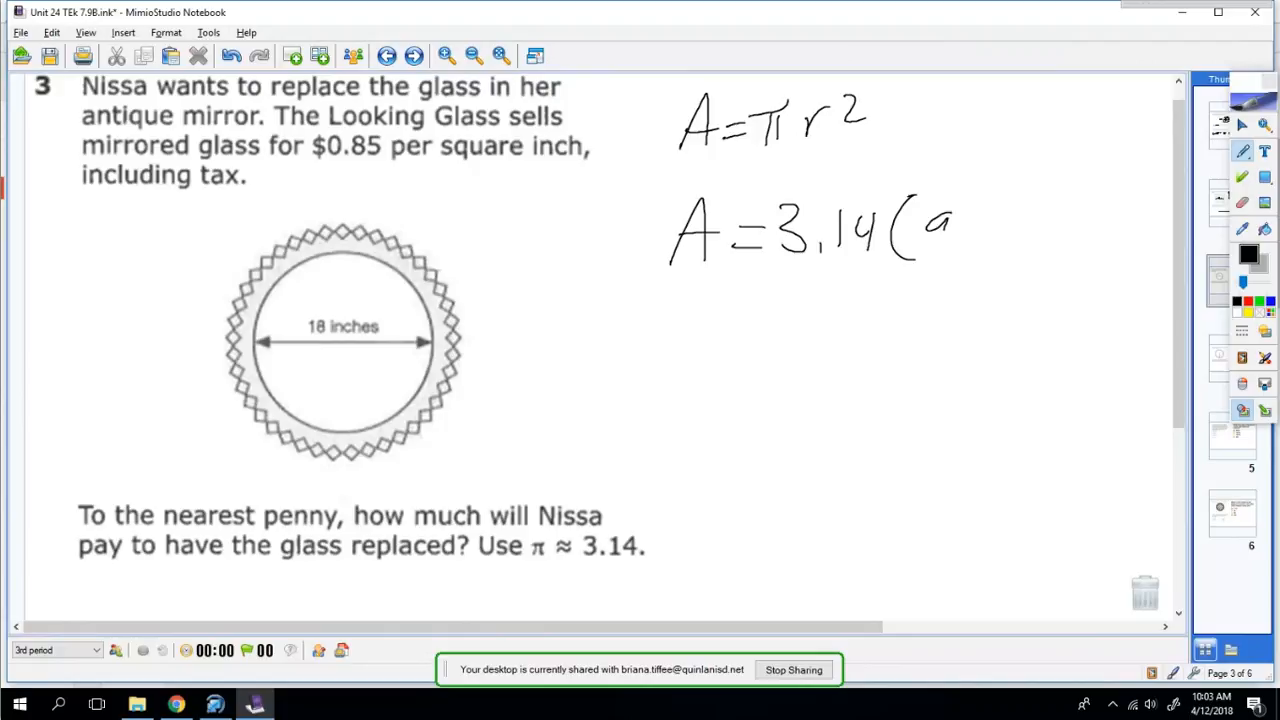
{"action": "left_click_drag", "start_coordinate": [936, 240], "coordinate": [1000, 200]}
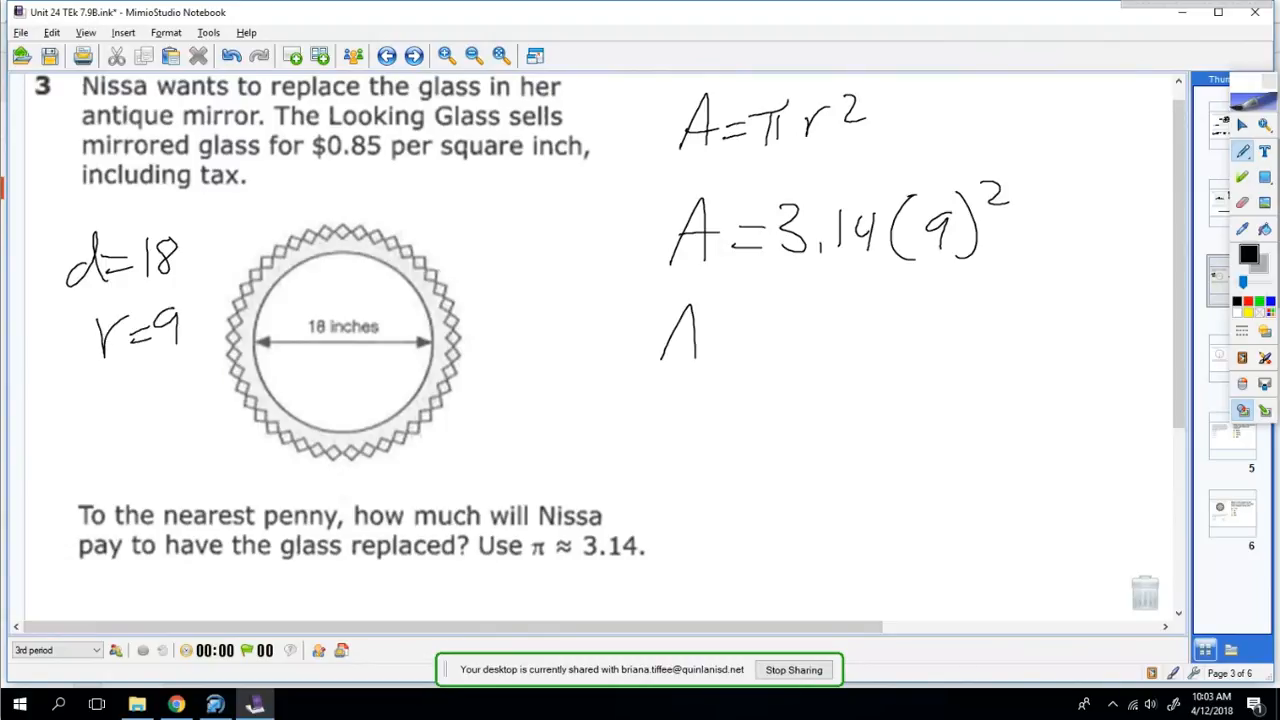
{"action": "left_click_drag", "start_coordinate": [720, 330], "coordinate": [760, 336]}
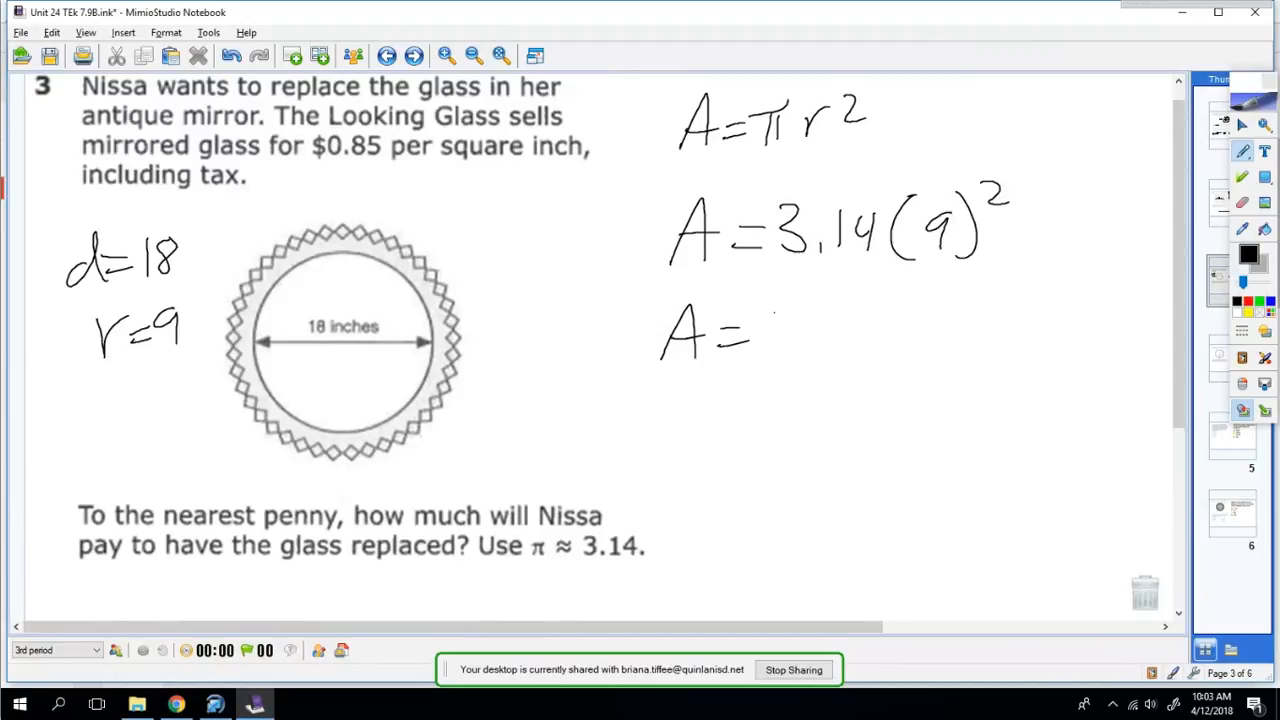
{"action": "left_click_drag", "start_coordinate": [770, 340], "coordinate": [900, 300]}
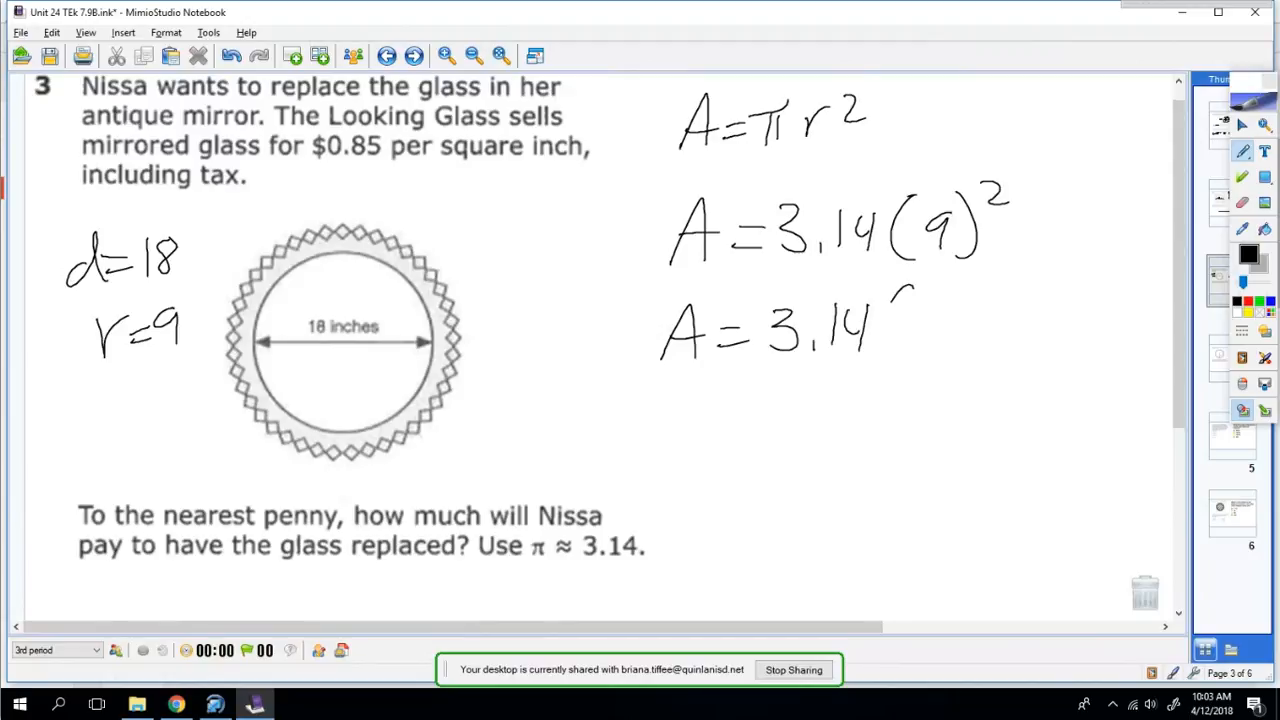
{"action": "left_click_drag", "start_coordinate": [890, 320], "coordinate": [984, 340]}
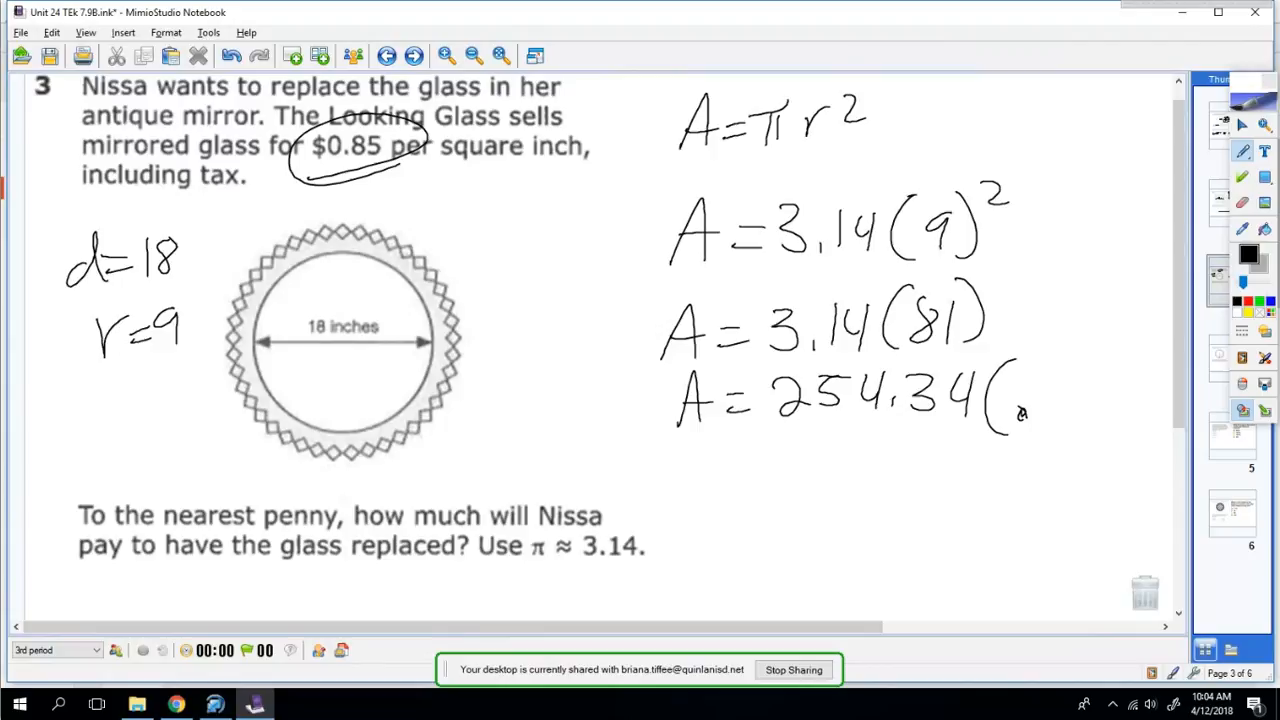
Multiply the area 254.34 by .85 to get the cost 216.189.
{"action": "left_click_drag", "start_coordinate": [1024, 390], "coordinate": [1124, 410]}
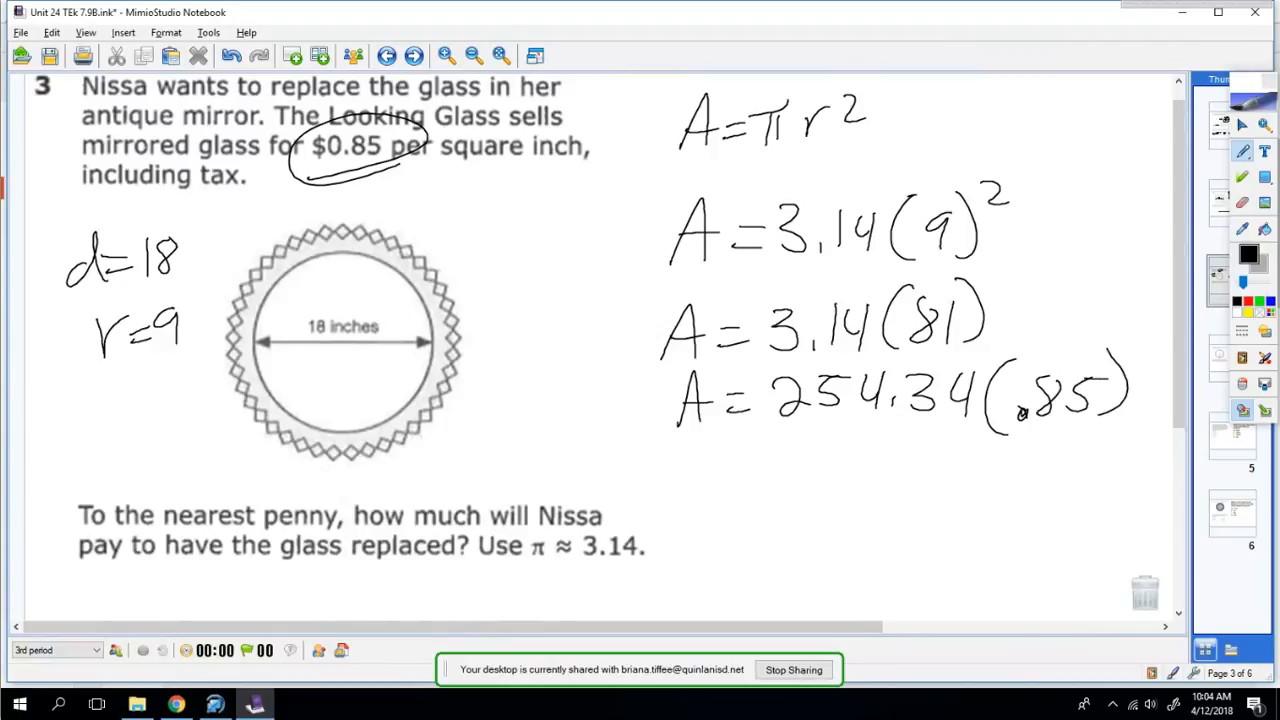
{"action": "left_click_drag", "start_coordinate": [720, 500], "coordinate": [790, 470]}
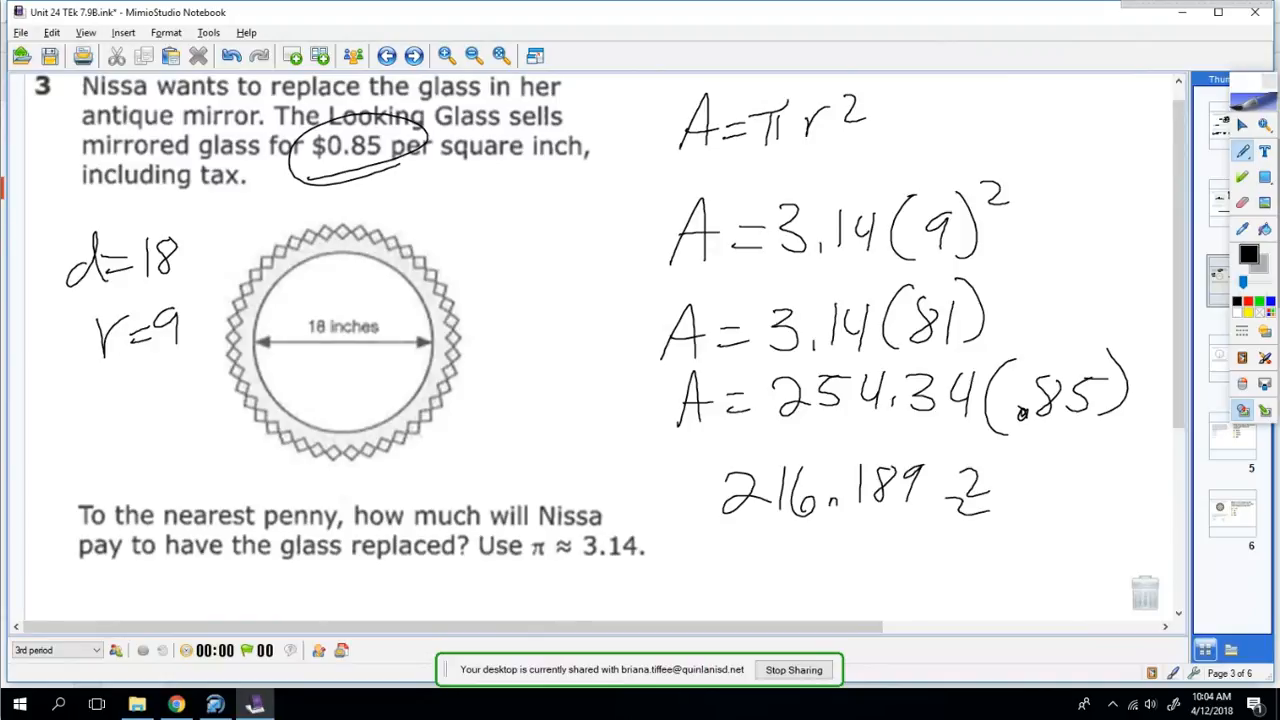
{"action": "left_click_drag", "start_coordinate": [1020, 496], "coordinate": [1110, 510]}
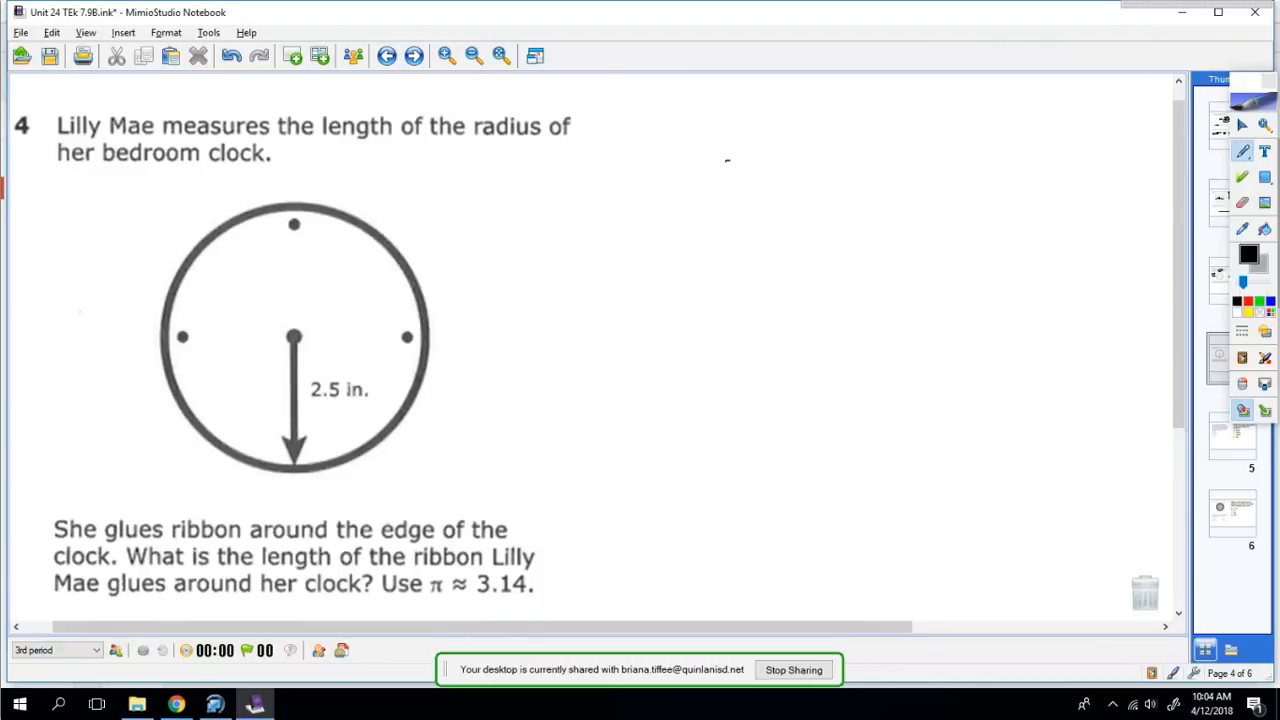
Circle the 2.5-inch radius and write C = 2πr, C = 2(3.14)(2.5), C = 5(3.14).
{"action": "left_click_drag", "start_coordinate": [596, 184], "coordinate": [676, 180]}
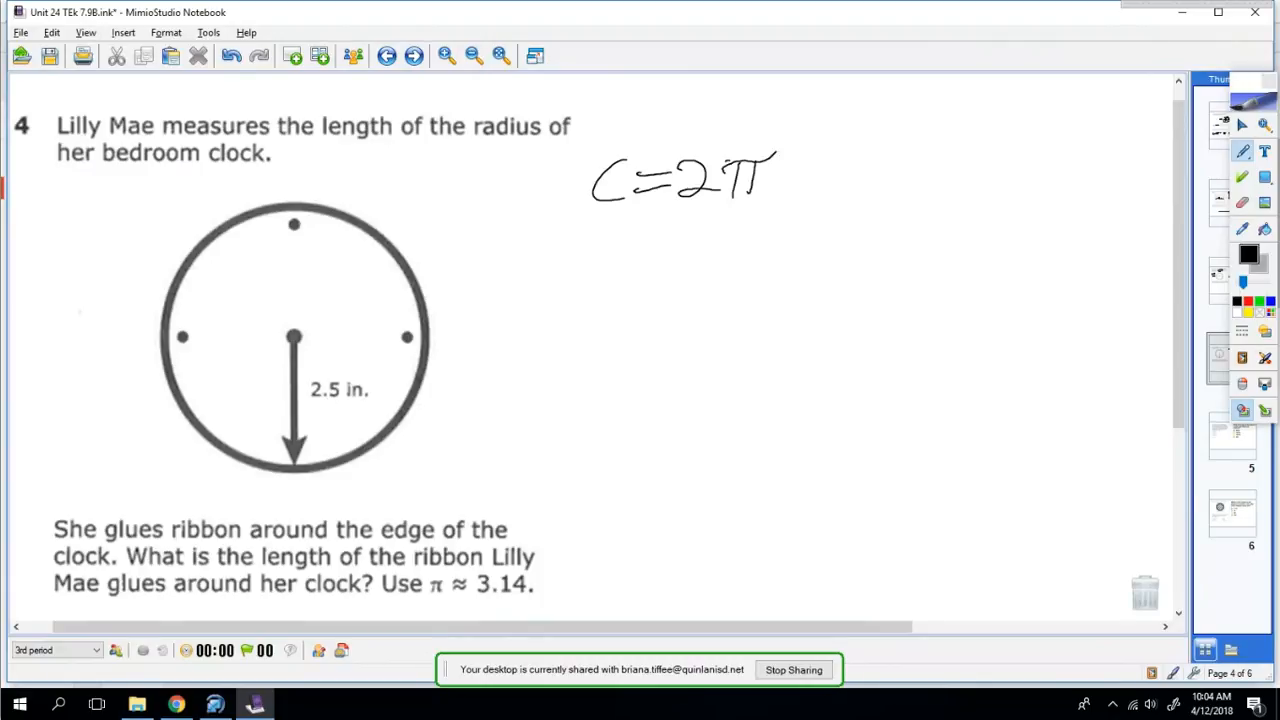
{"action": "left_click_drag", "start_coordinate": [790, 160], "coordinate": [830, 190]}
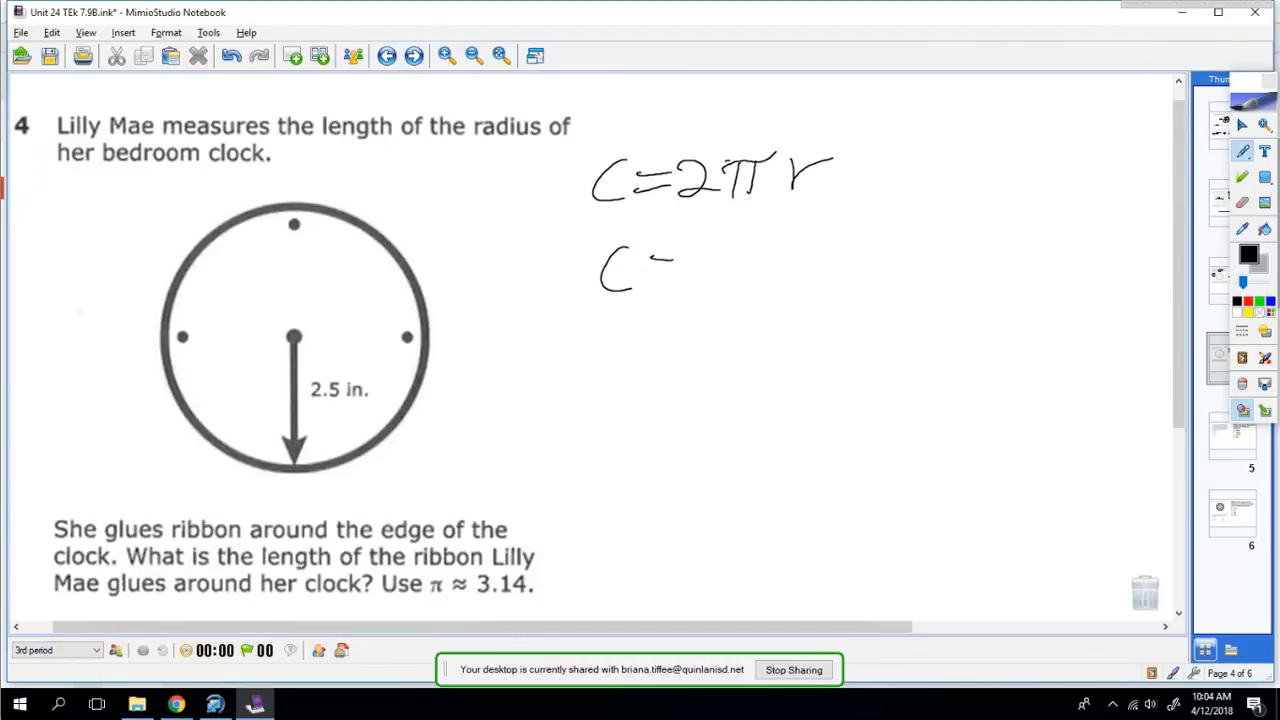
{"action": "left_click_drag", "start_coordinate": [660, 270], "coordinate": [810, 250]}
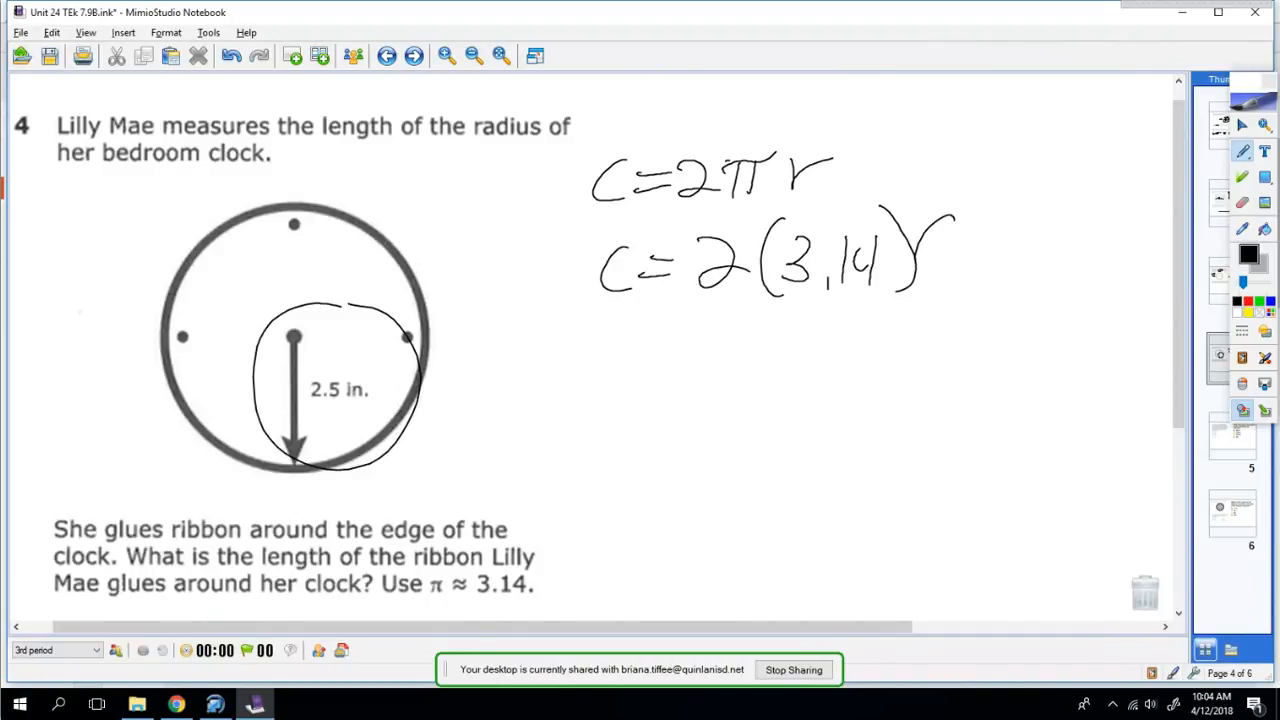
{"action": "left_click_drag", "start_coordinate": [920, 250], "coordinate": [1050, 250]}
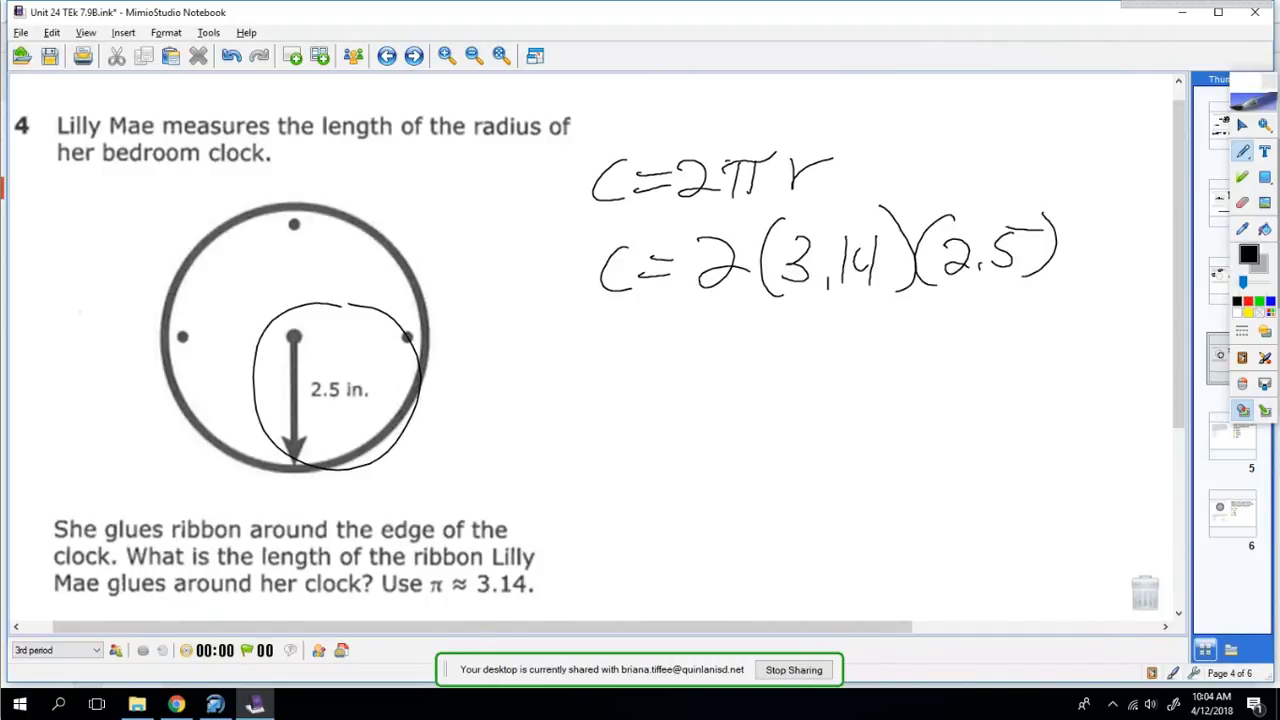
{"action": "left_click_drag", "start_coordinate": [610, 390], "coordinate": [690, 360]}
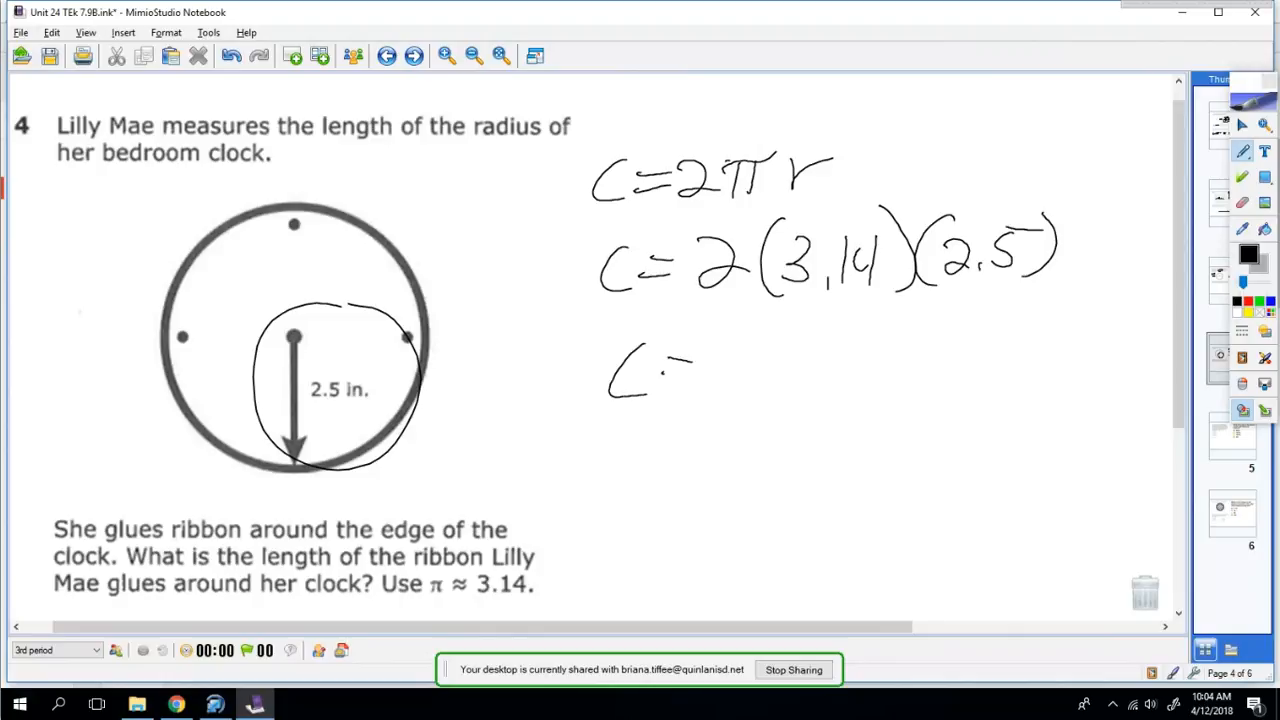
{"action": "left_click_drag", "start_coordinate": [700, 360], "coordinate": [756, 390]}
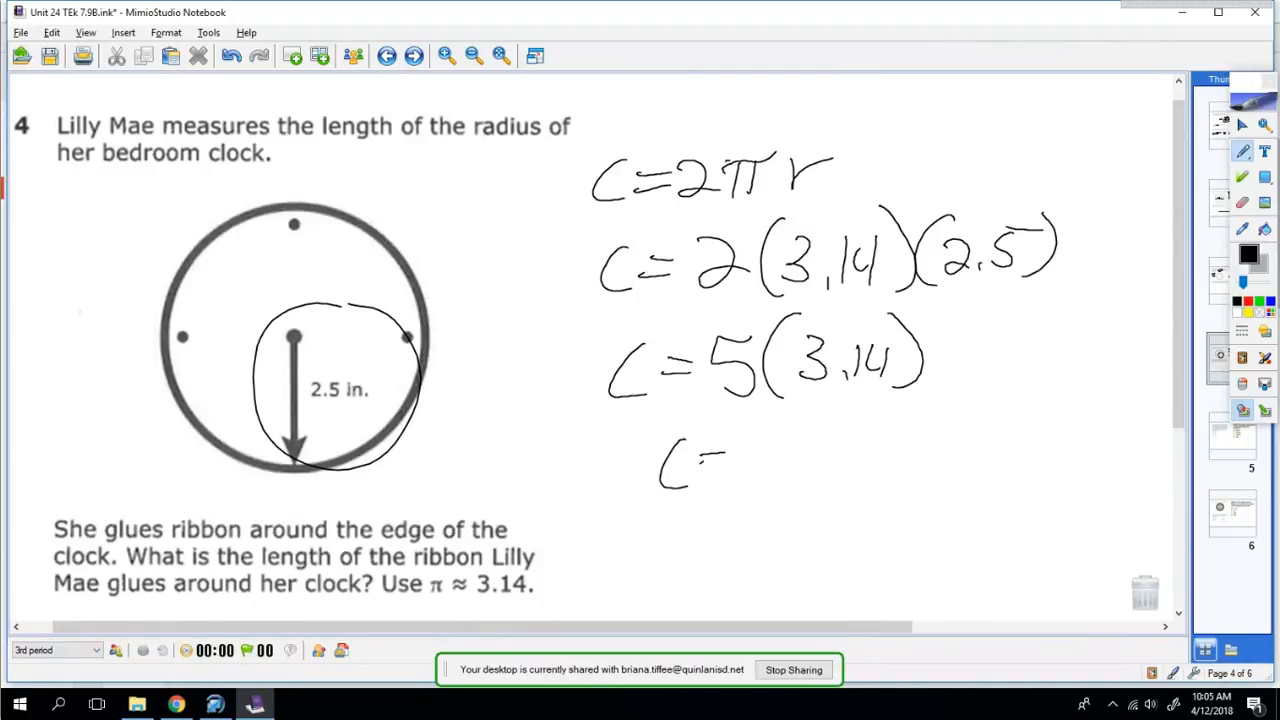
{"action": "left_click_drag", "start_coordinate": [700, 464], "coordinate": [724, 464]}
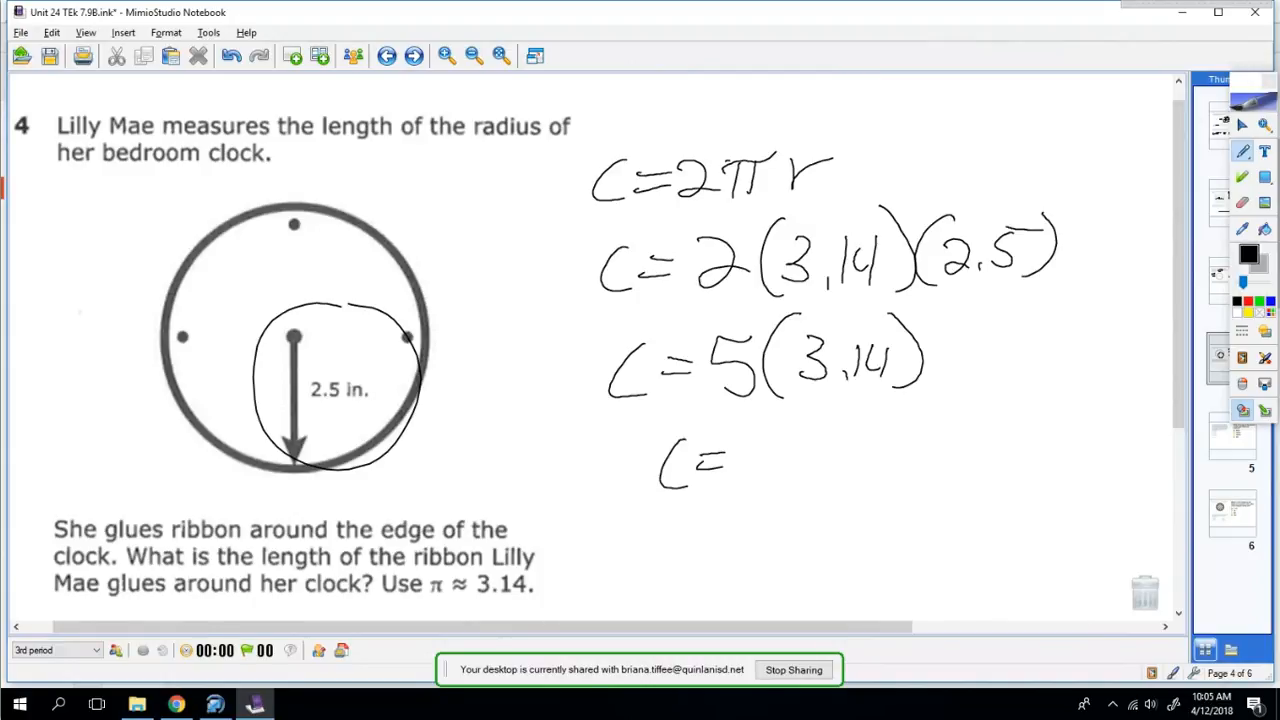
{"action": "left_click_drag", "start_coordinate": [740, 460], "coordinate": [880, 470]}
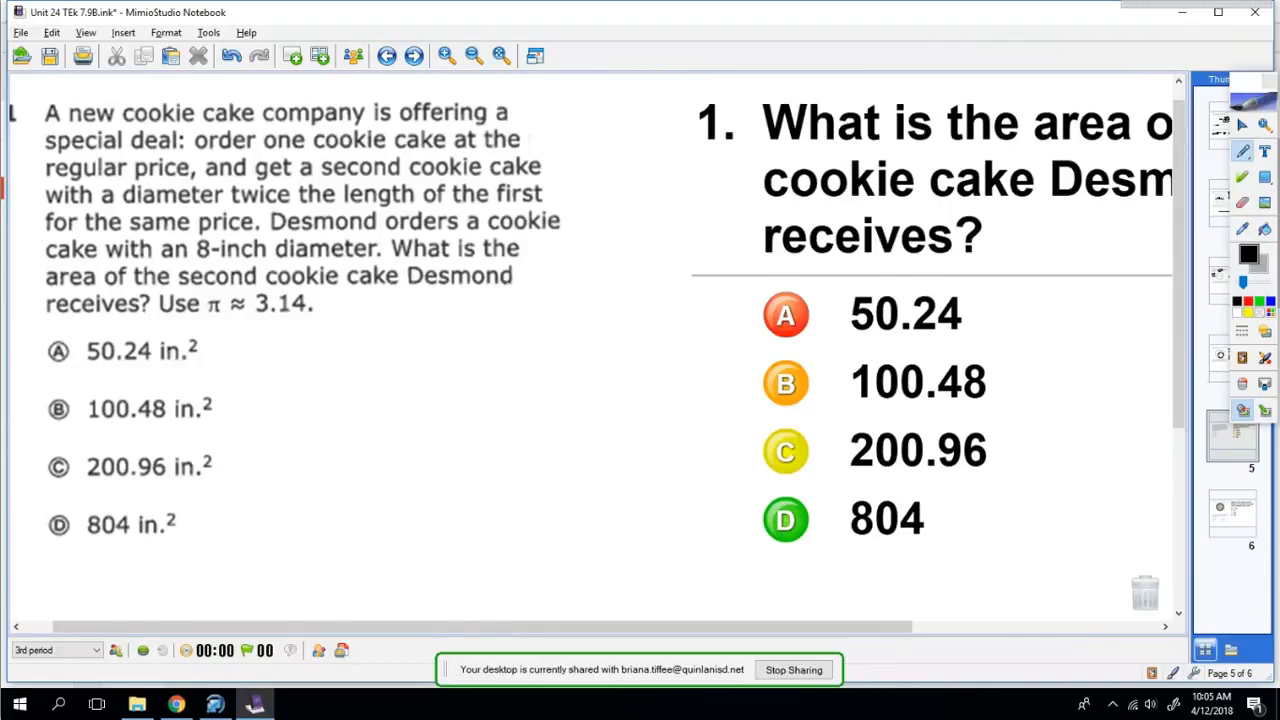
Note d = 16, r = 8 and write A = πr², A = 3.14(8)², A = 3.14(64) for the cookie cake.
{"action": "left_click_drag", "start_coordinate": [556, 110], "coordinate": [590, 176]}
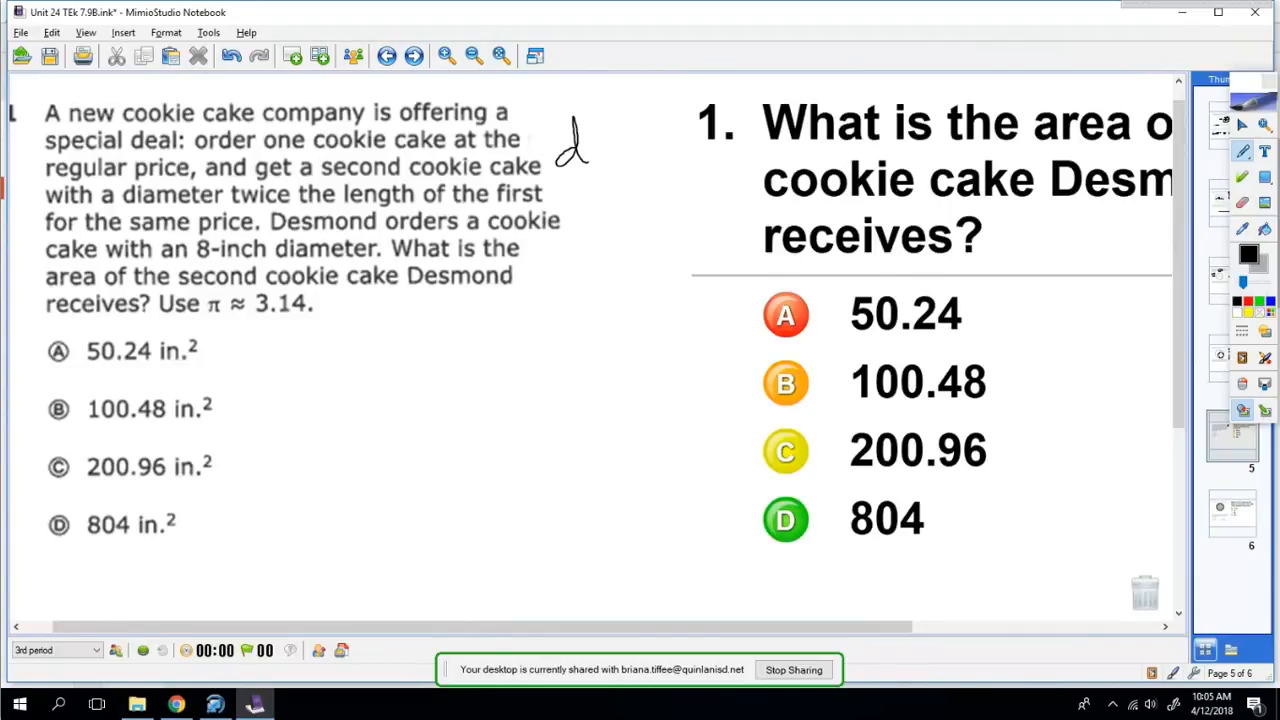
{"action": "left_click_drag", "start_coordinate": [596, 144], "coordinate": [660, 144]}
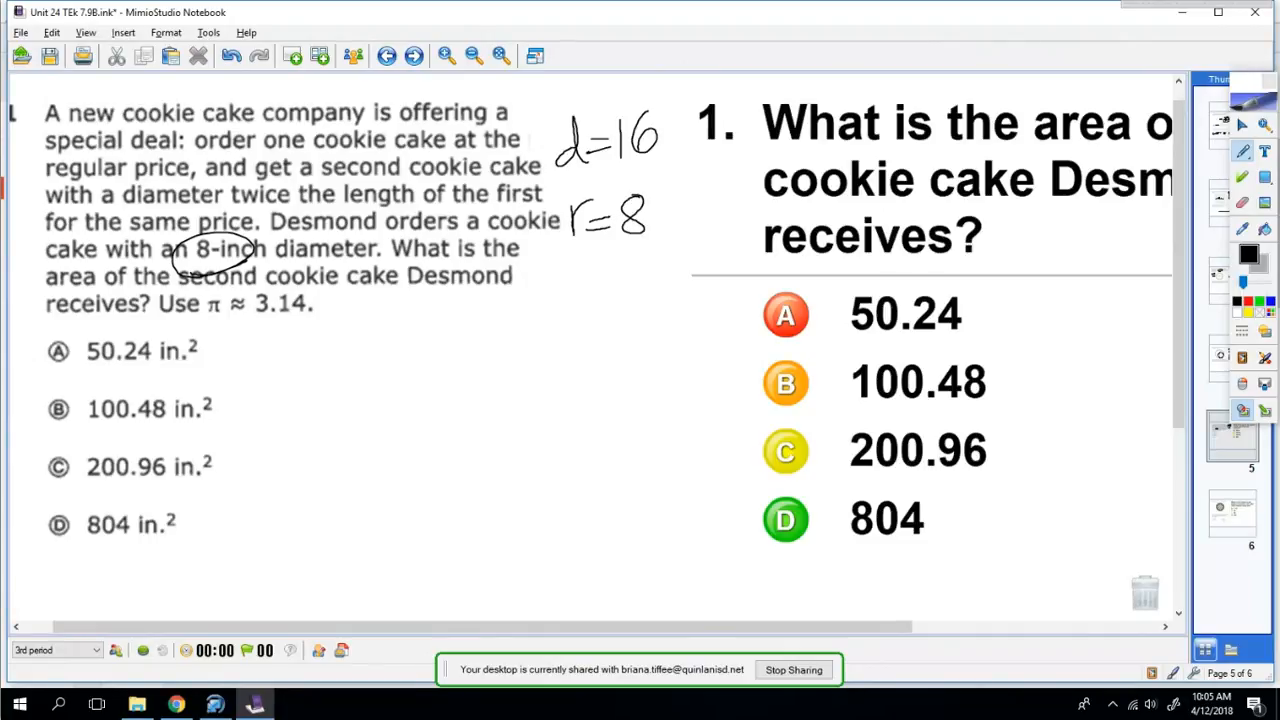
{"action": "left_click_drag", "start_coordinate": [344, 364], "coordinate": [376, 320]}
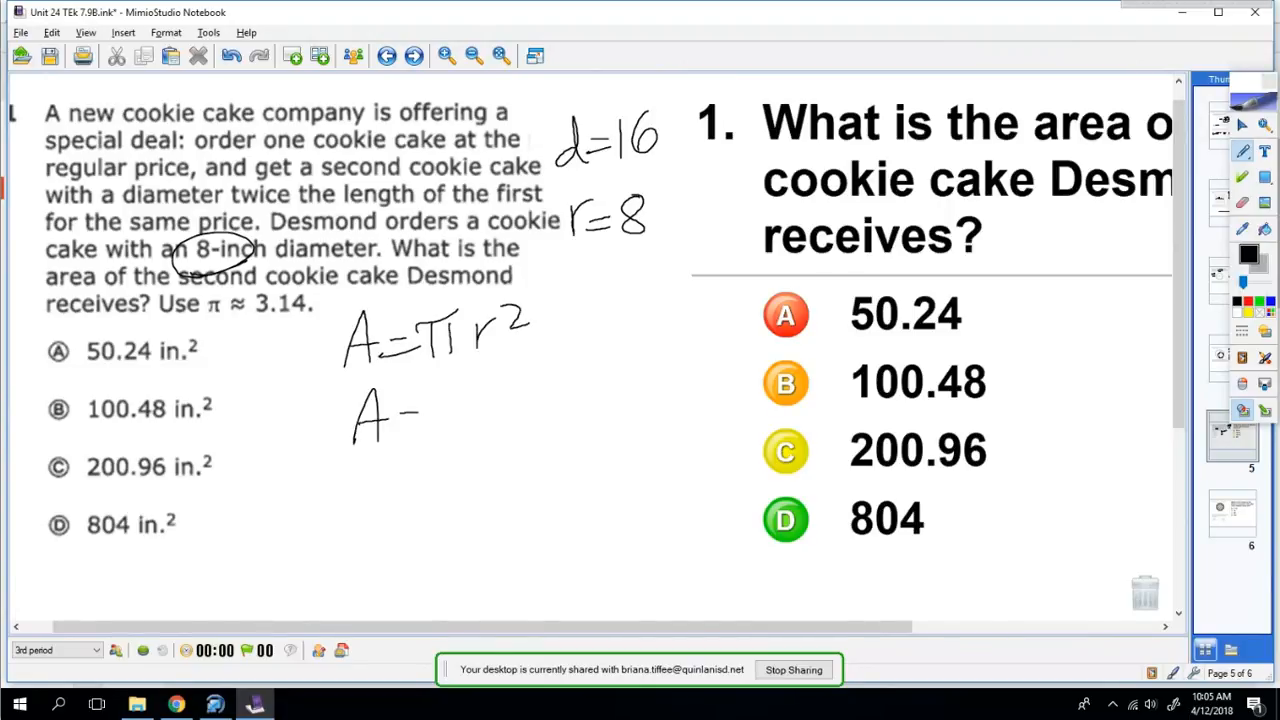
{"action": "left_click_drag", "start_coordinate": [400, 414], "coordinate": [524, 414]}
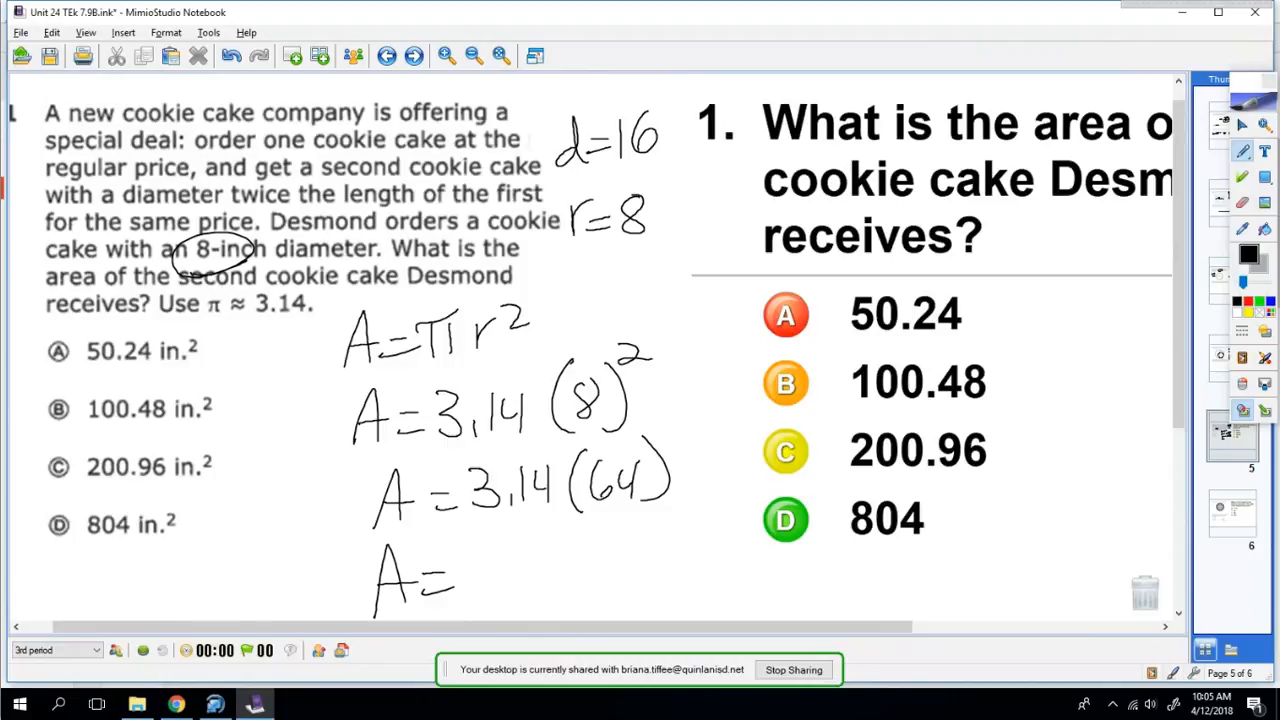
{"action": "left_click_drag", "start_coordinate": [476, 560], "coordinate": [490, 576]}
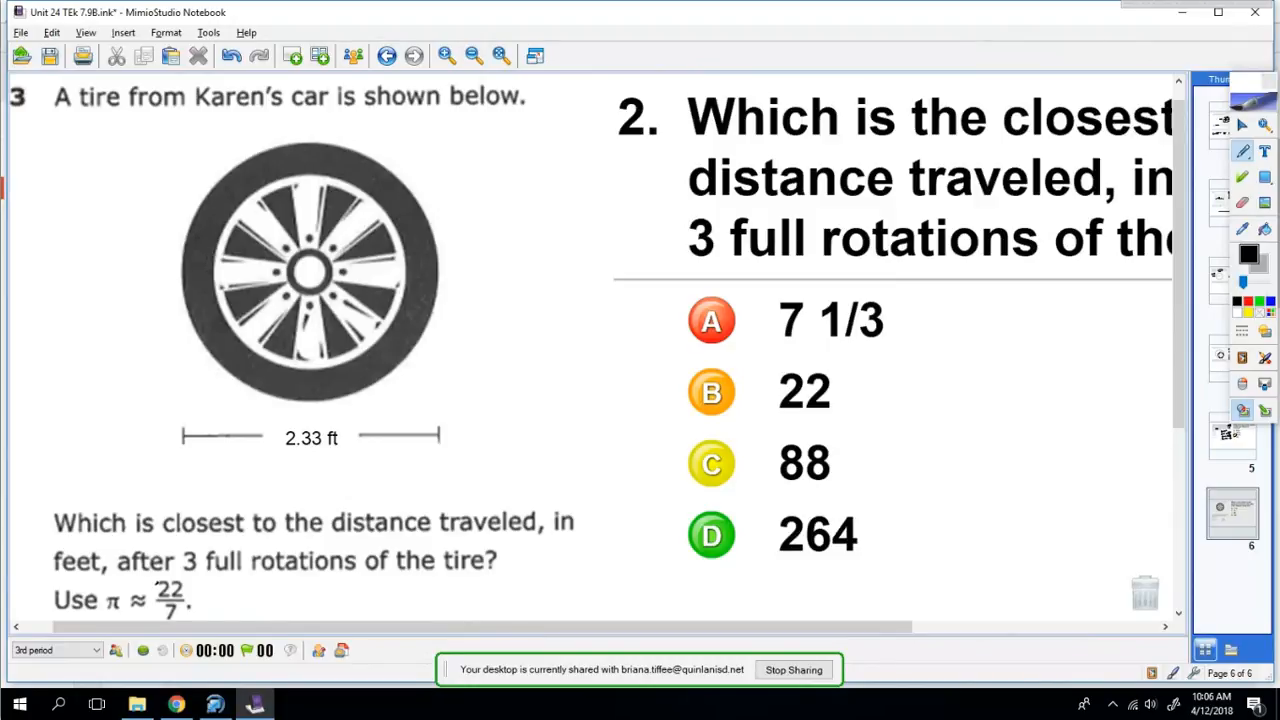
Circle the 2.33 ft diameter and work C = πd, C = 3.14(2.33), C ≈ 7.3.
{"action": "left_click_drag", "start_coordinate": [156, 596], "coordinate": [256, 596]}
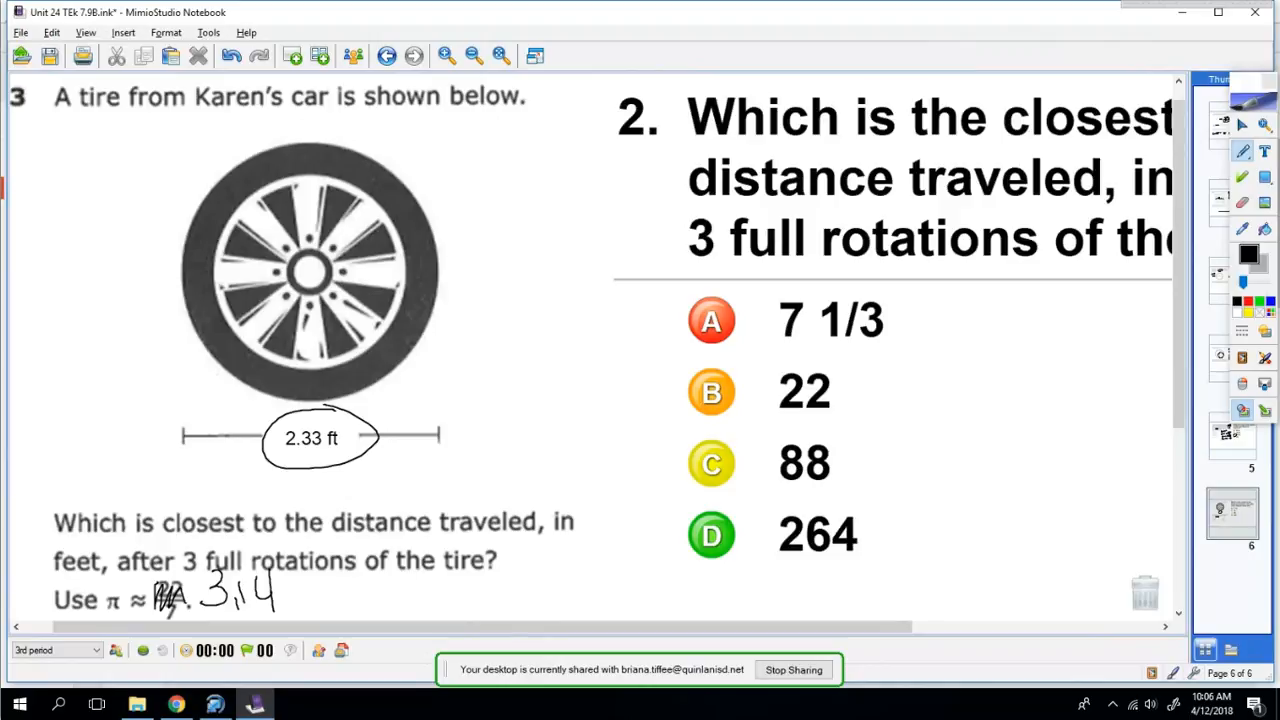
{"action": "left_click_drag", "start_coordinate": [24, 170], "coordinate": [80, 184]}
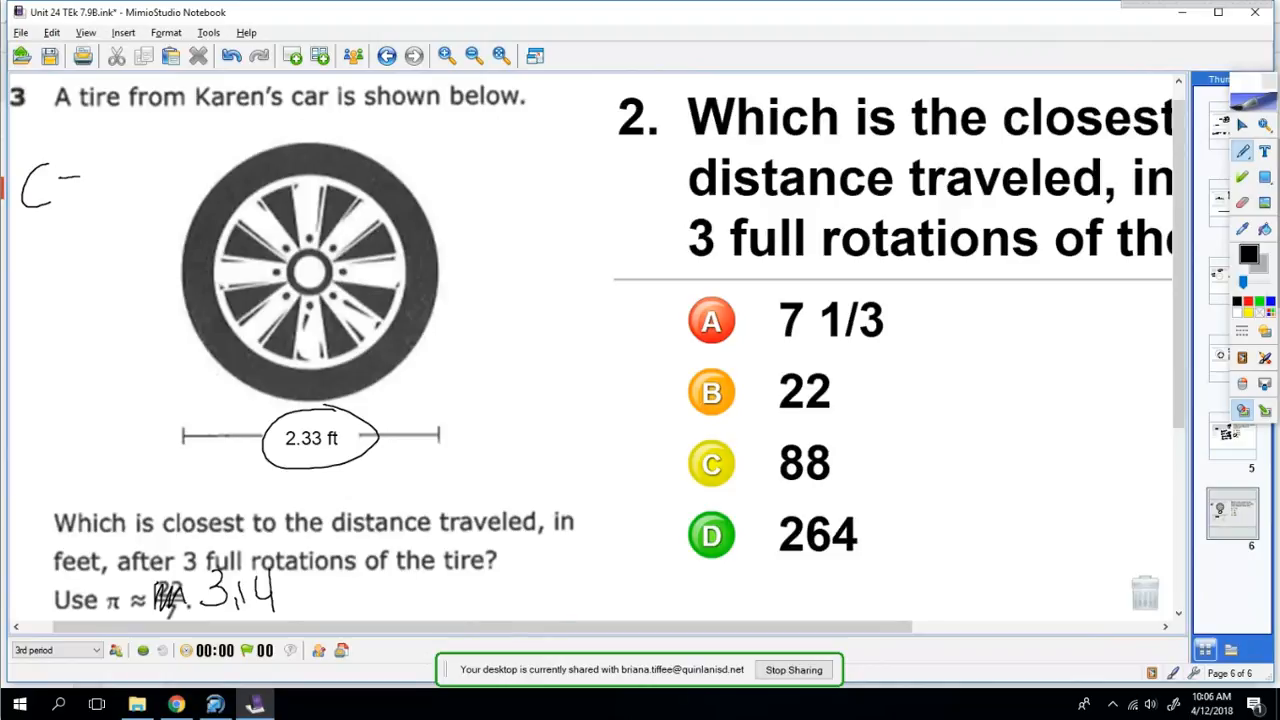
{"action": "left_click_drag", "start_coordinate": [60, 180], "coordinate": [150, 180]}
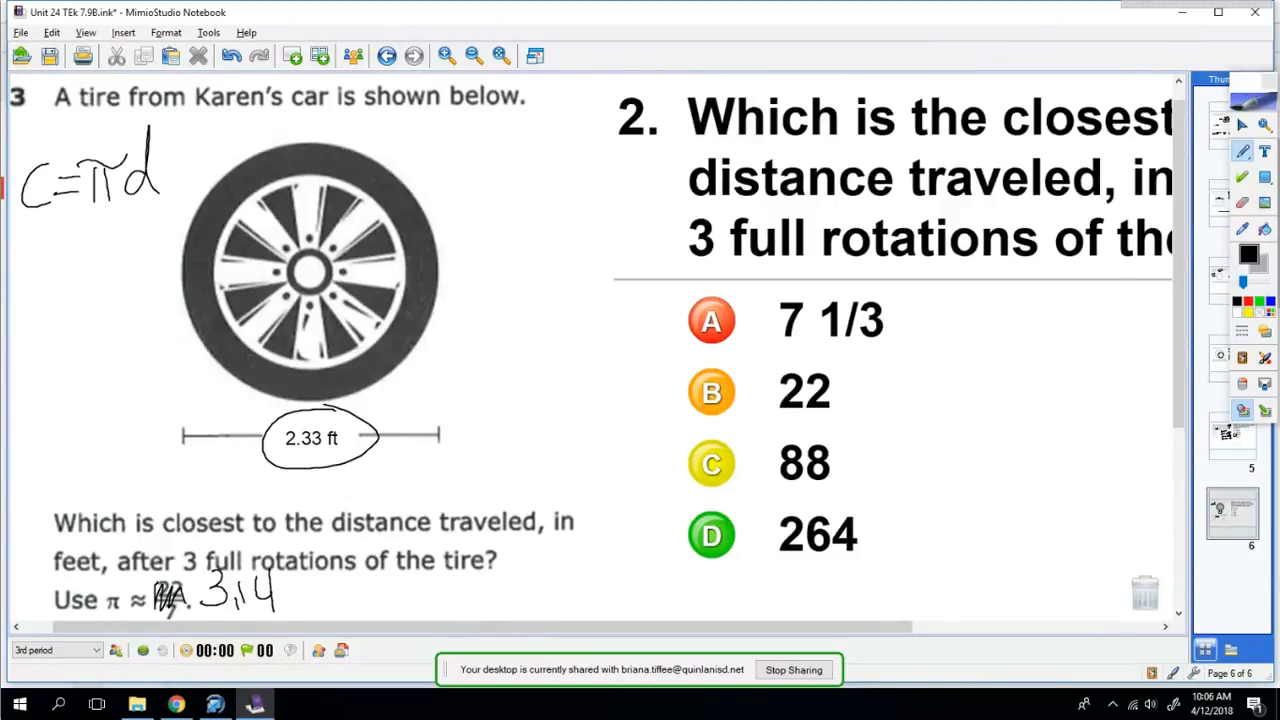
{"action": "left_click_drag", "start_coordinate": [24, 240], "coordinate": [96, 260]}
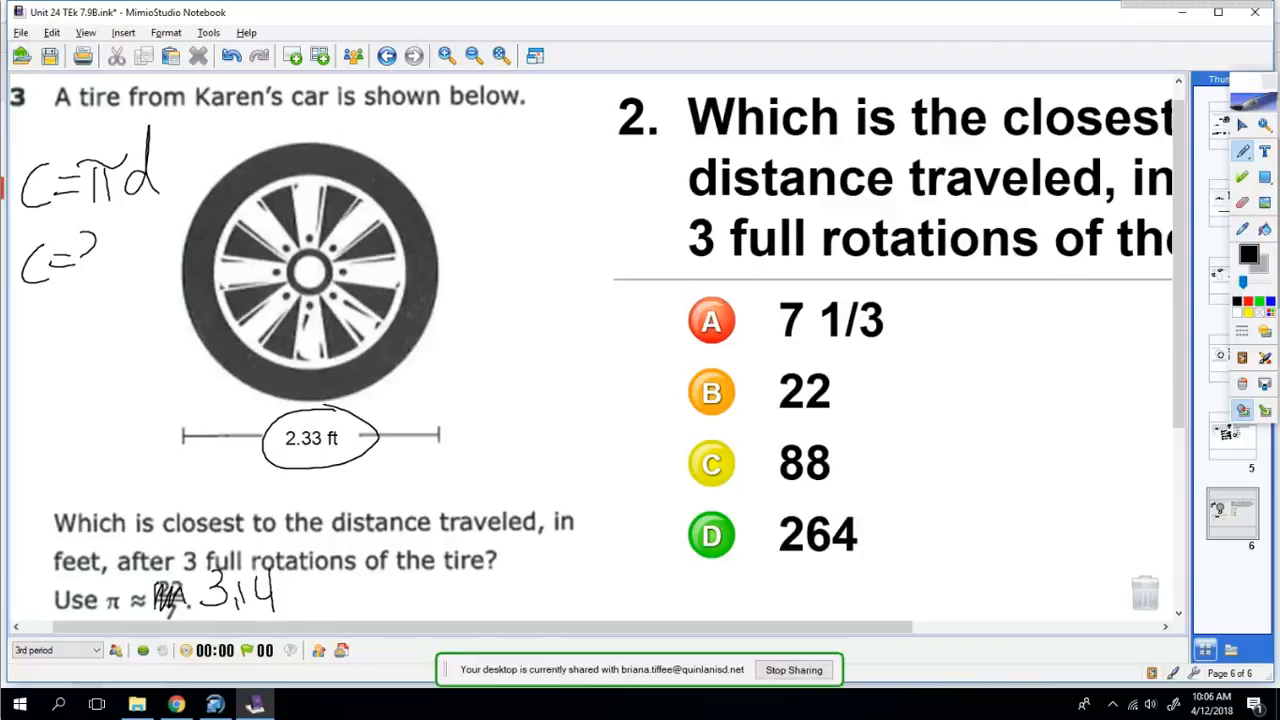
{"action": "left_click_drag", "start_coordinate": [70, 256], "coordinate": [156, 256]}
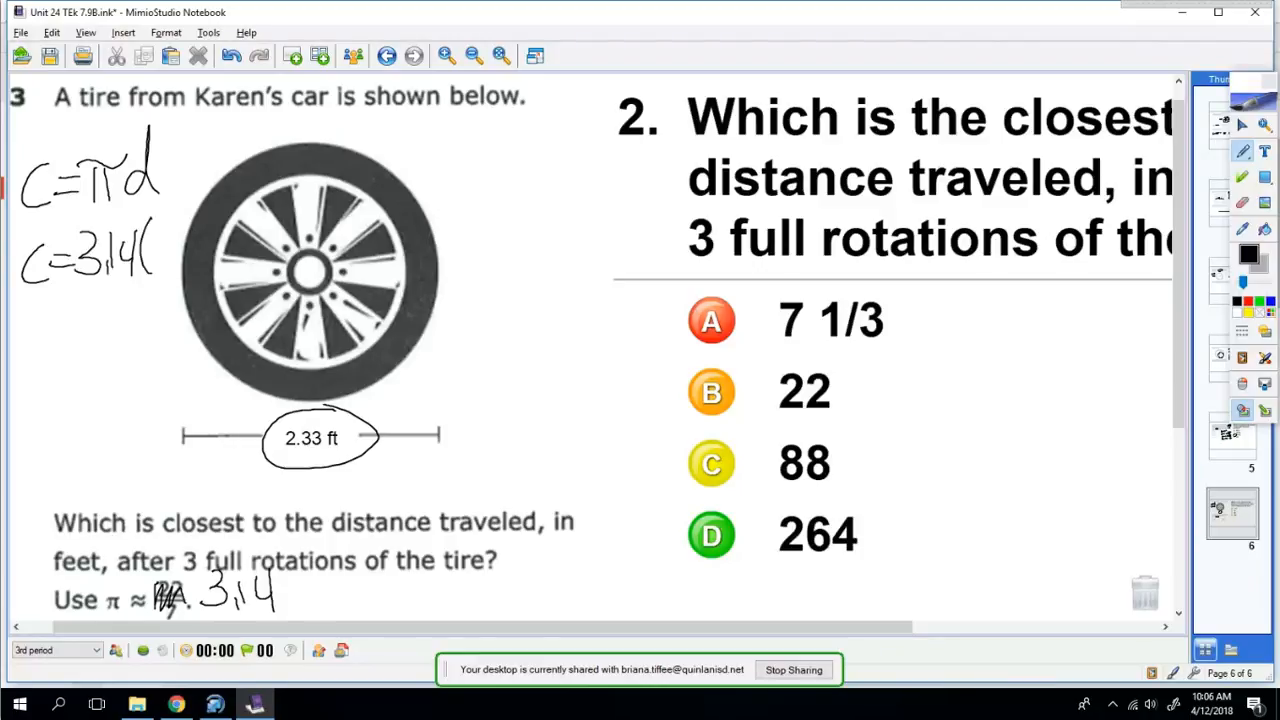
{"action": "left_click_drag", "start_coordinate": [150, 240], "coordinate": [210, 240]}
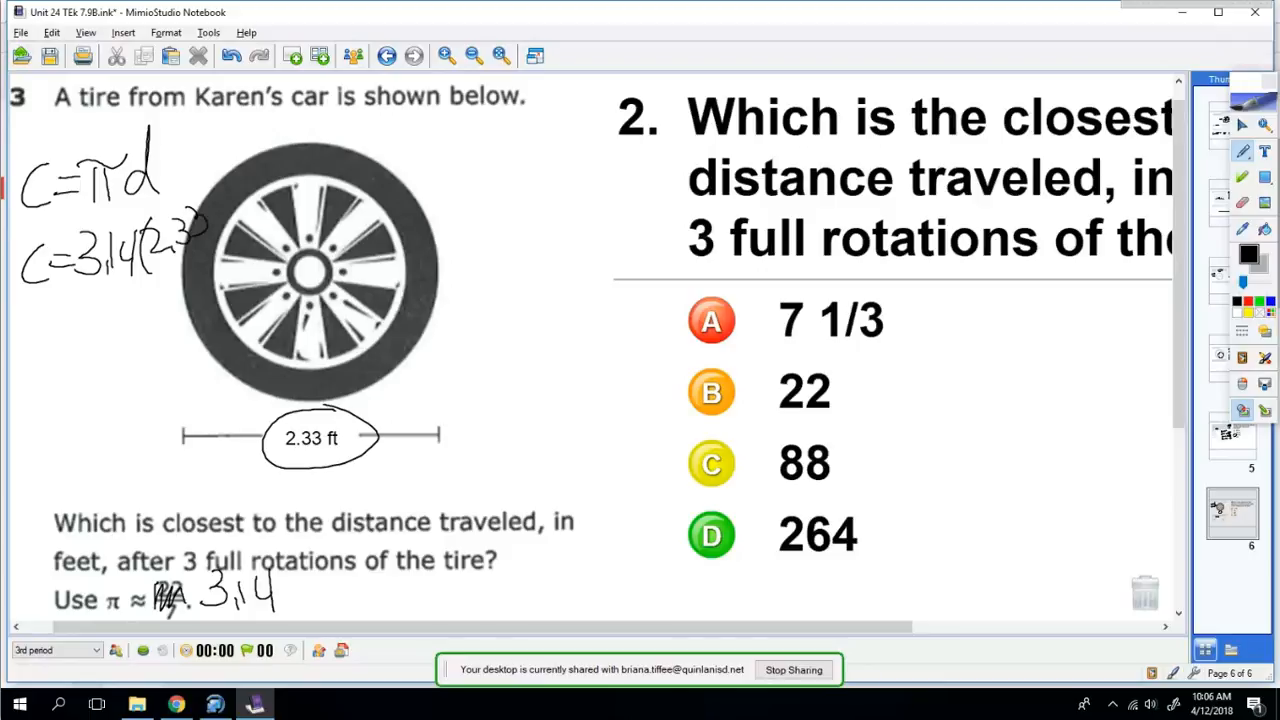
{"action": "left_click_drag", "start_coordinate": [20, 340], "coordinate": [60, 356]}
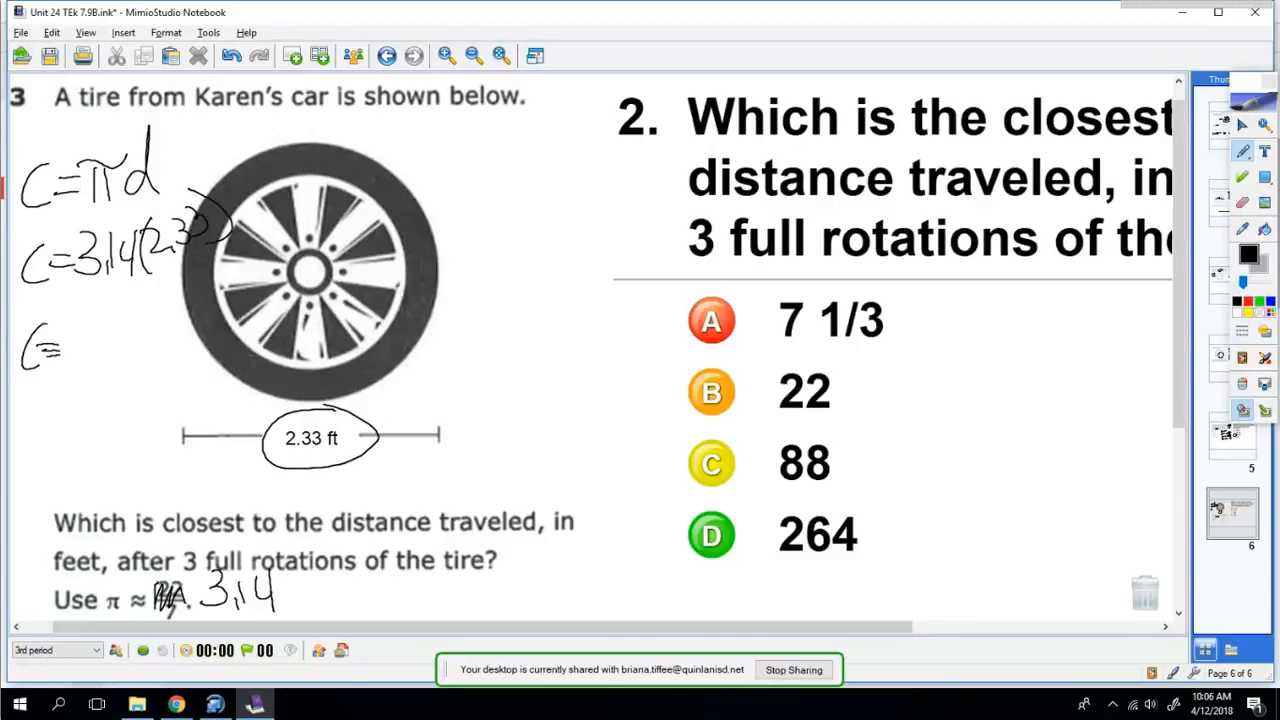
{"action": "left_click_drag", "start_coordinate": [56, 336], "coordinate": [84, 330]}
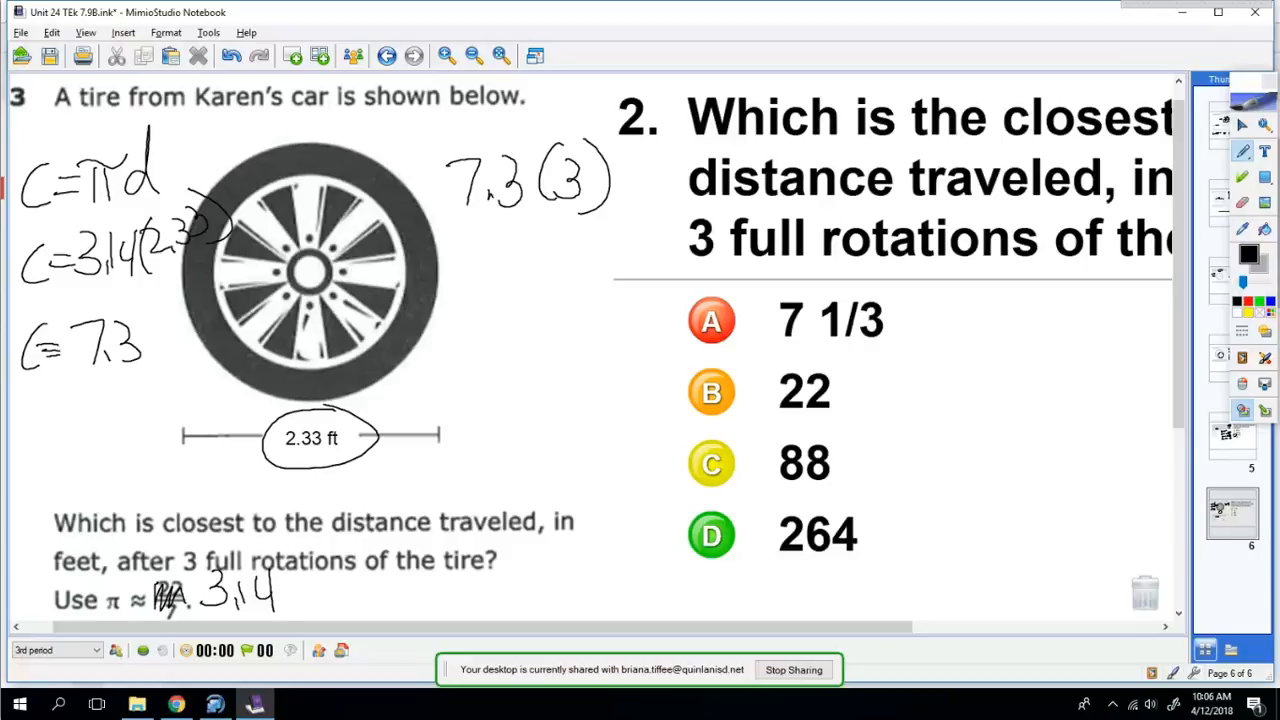
Multiply 7.3 by 3 rotations to get 21.9 and circle choice B, 22.
{"action": "left_click_drag", "start_coordinate": [484, 270], "coordinate": [590, 300]}
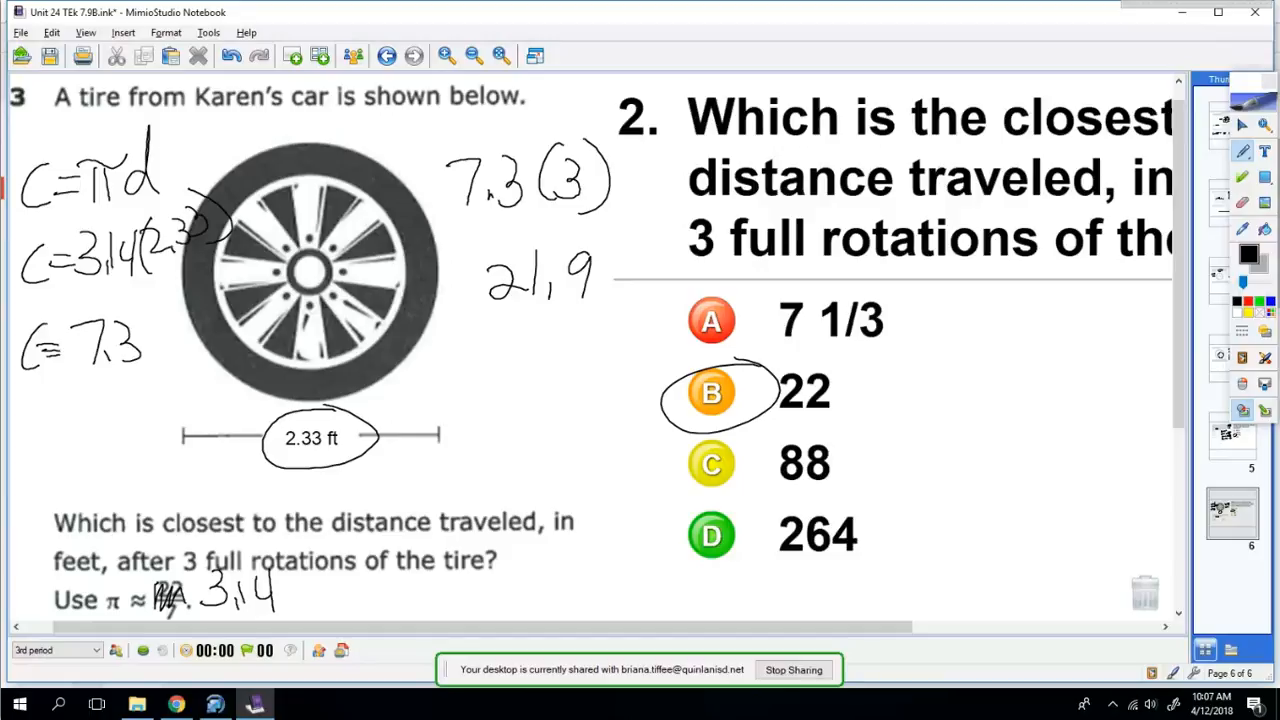
{"action": "left_click_drag", "start_coordinate": [624, 330], "coordinate": [684, 316]}
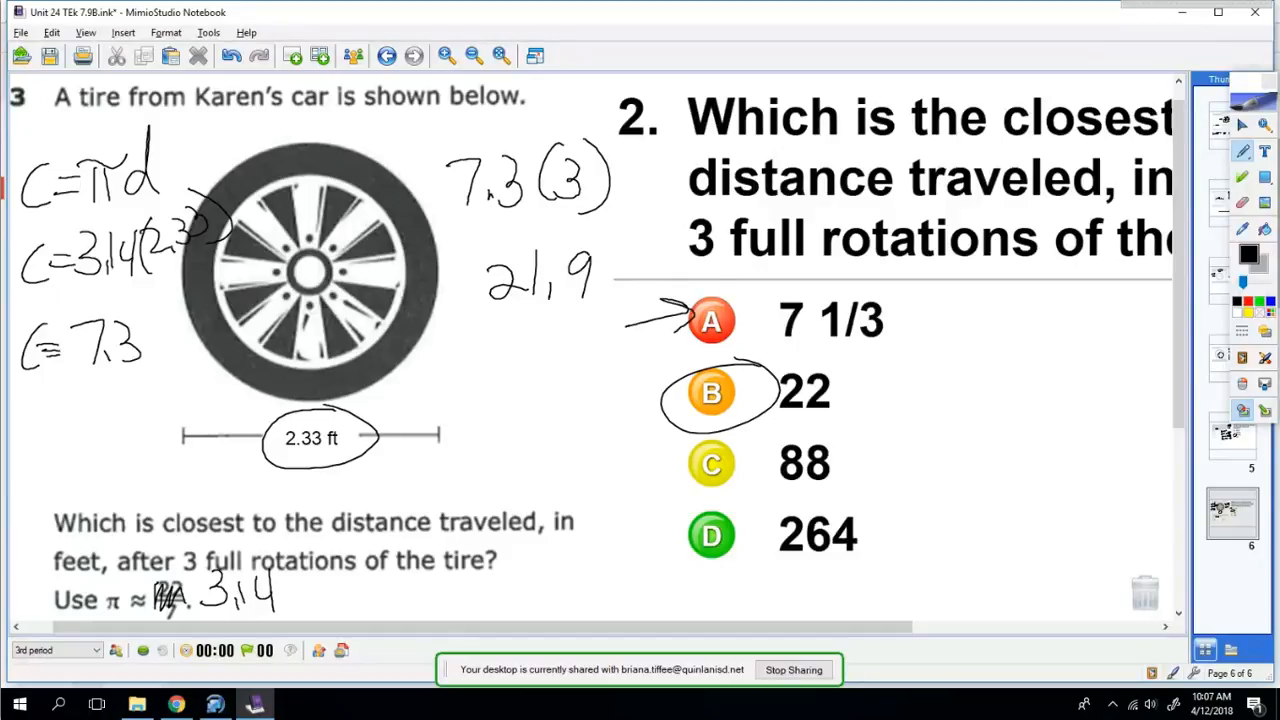